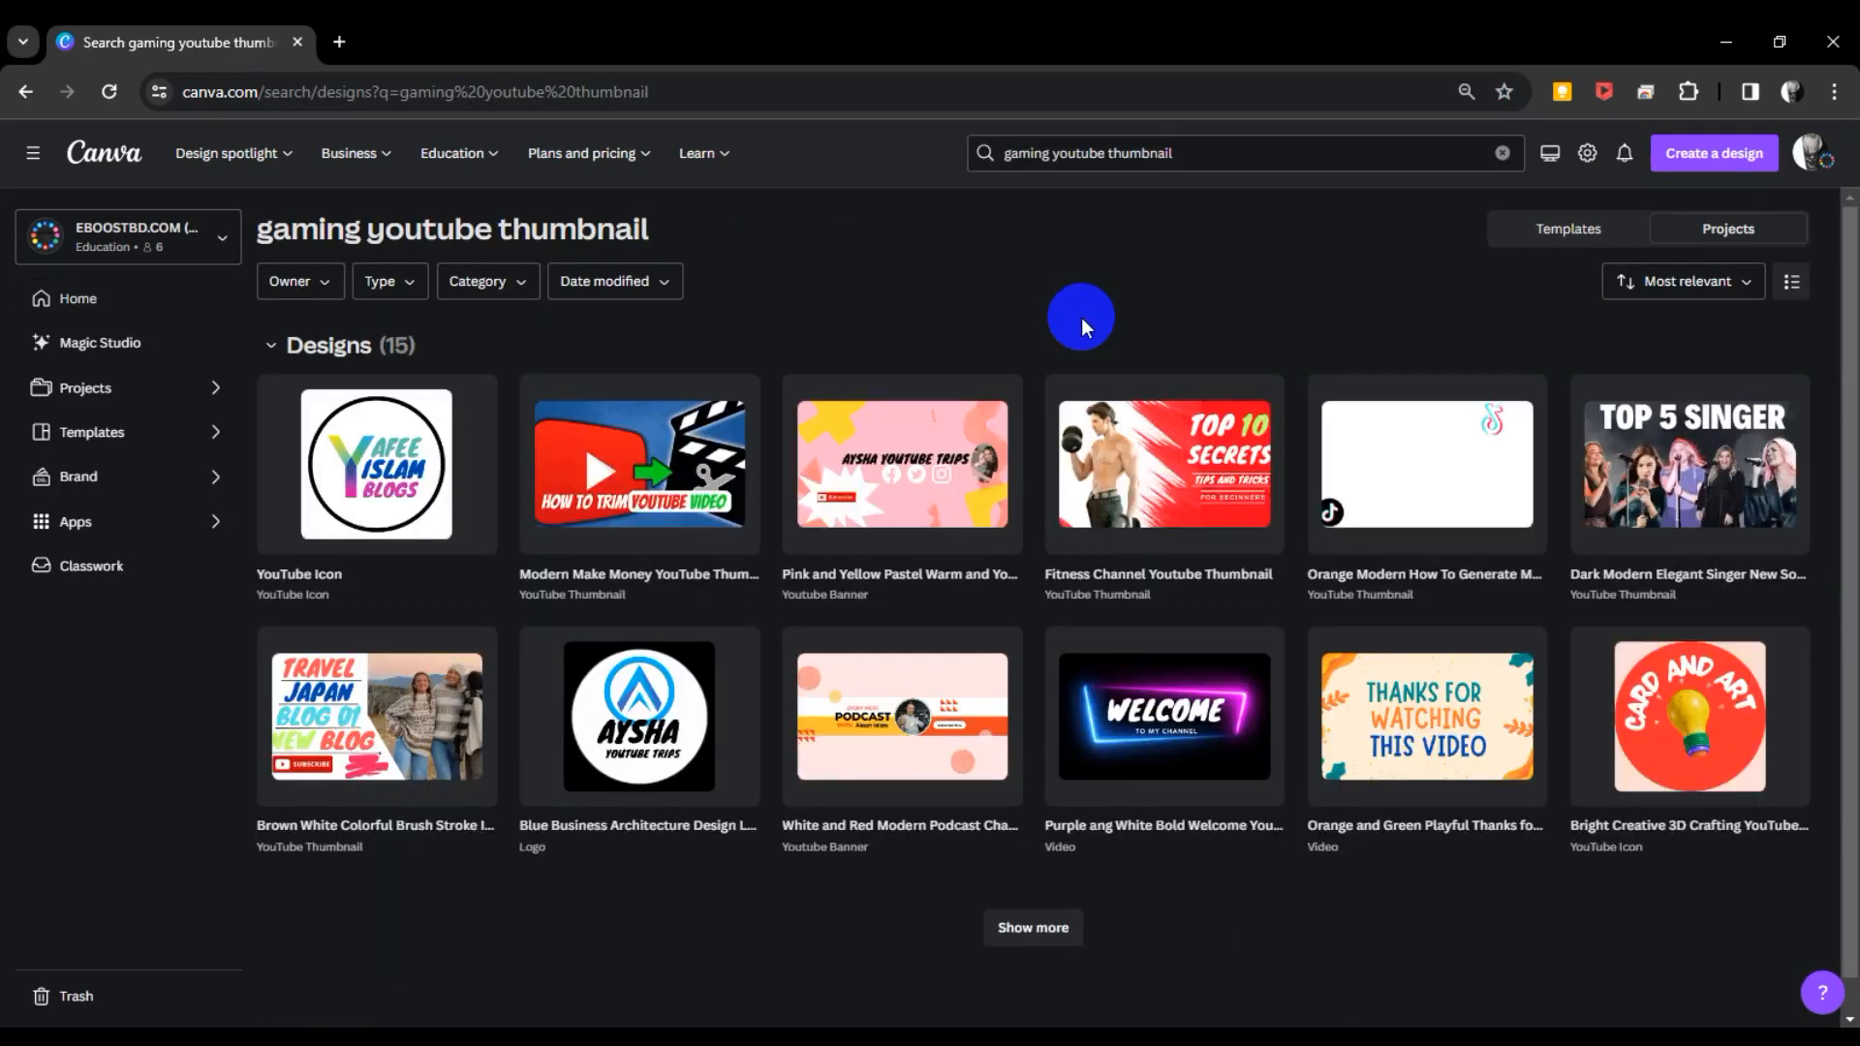
{"action": "mouse_move", "coordinate": [519, 225]}
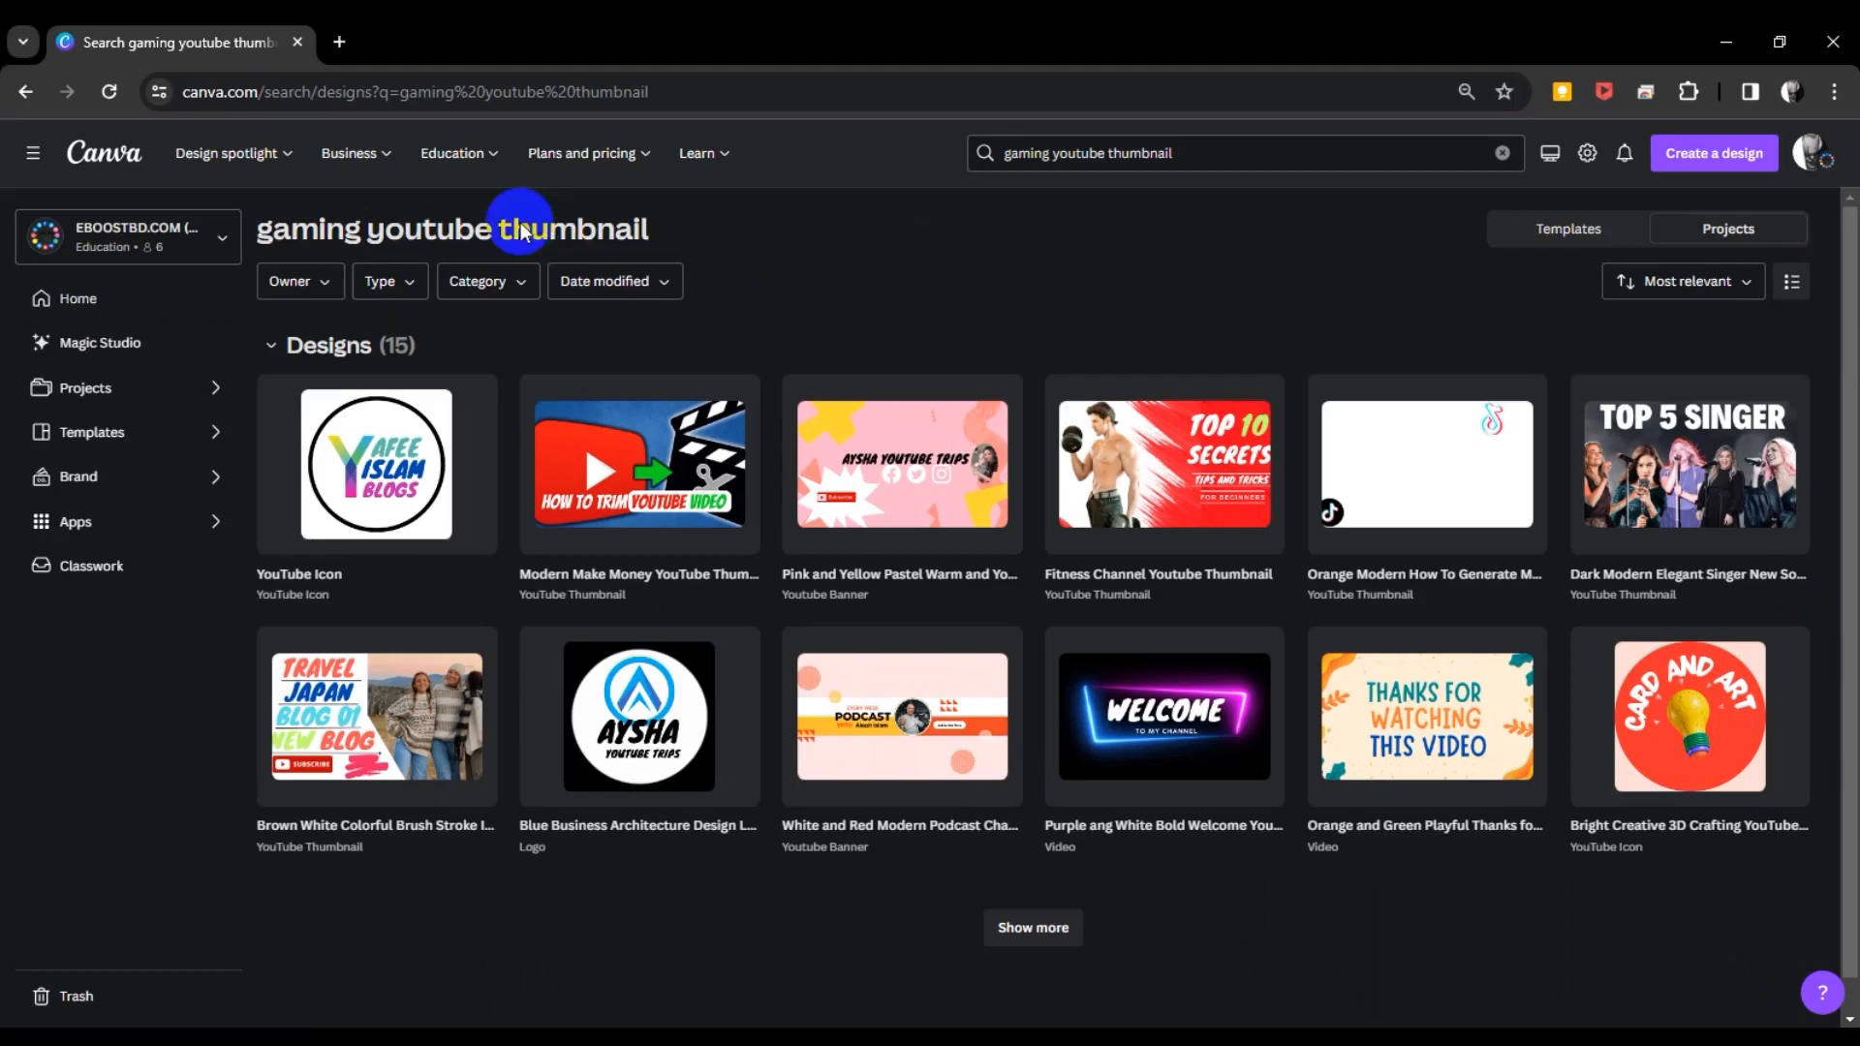
{"action": "mouse_move", "coordinate": [892, 333]}
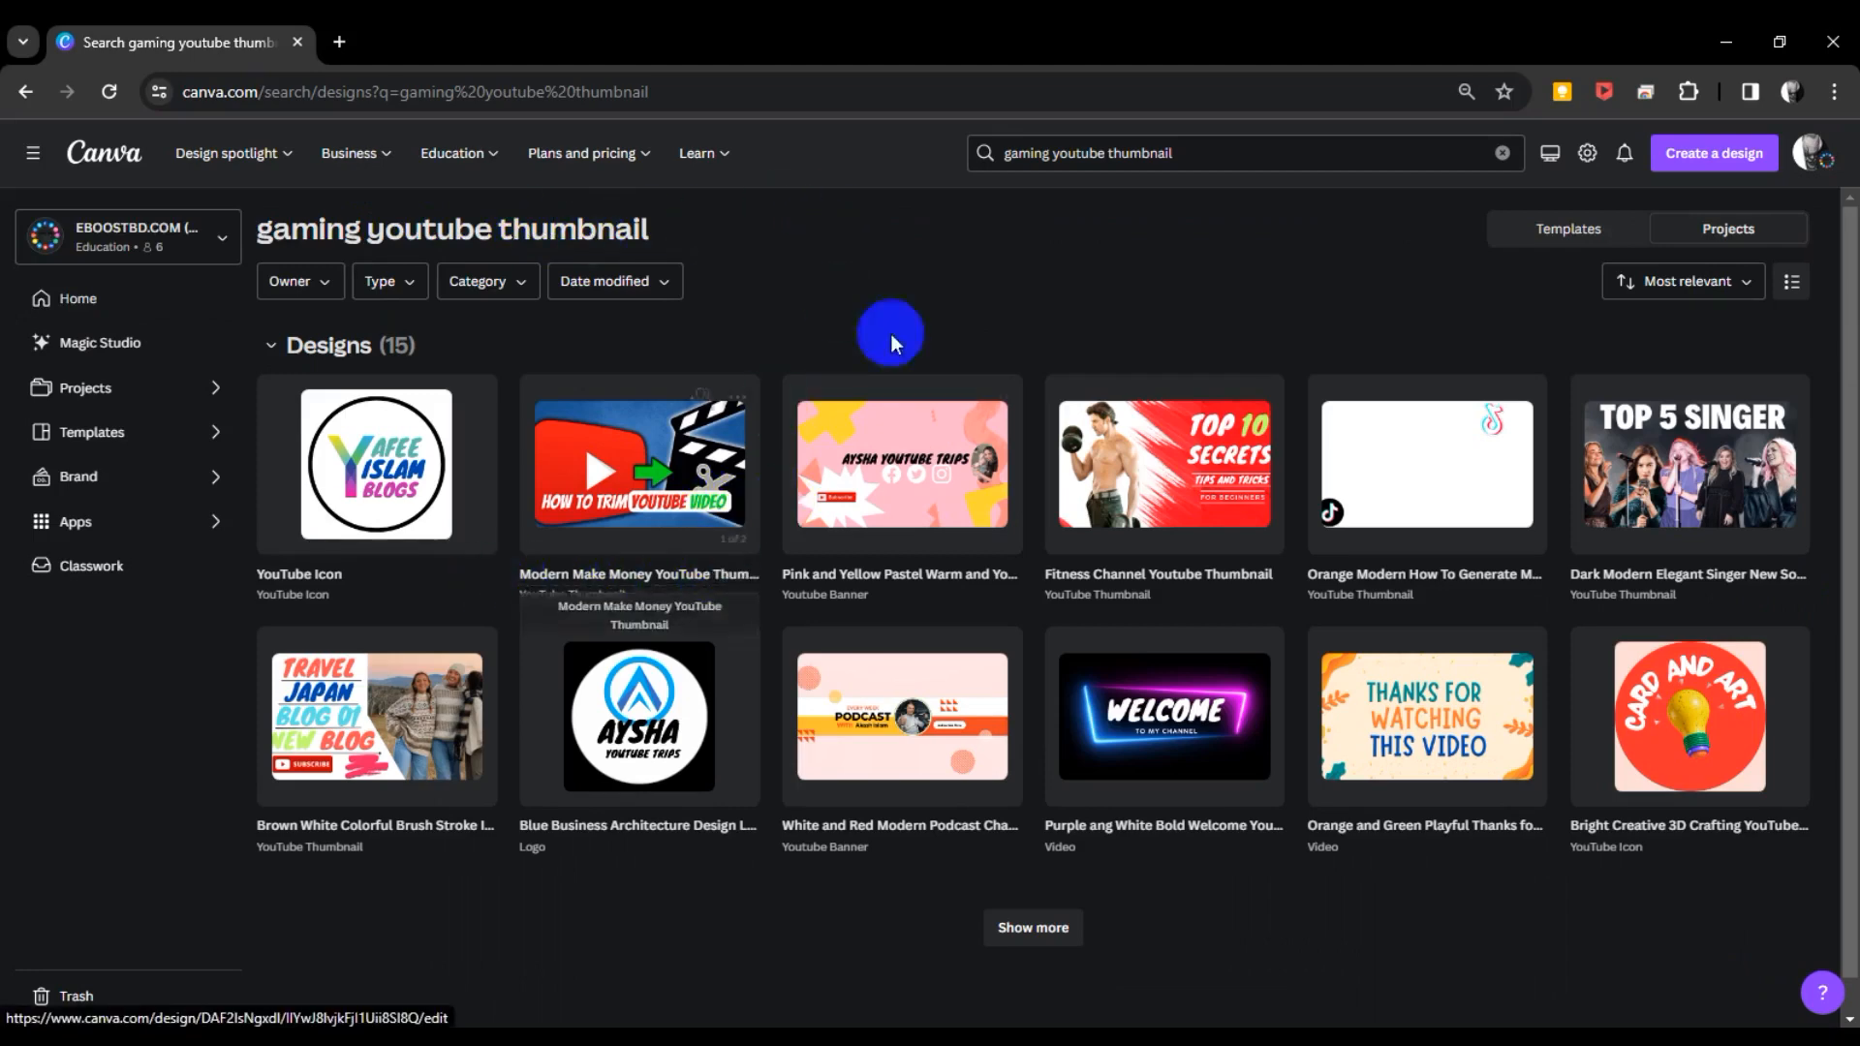
{"action": "mouse_move", "coordinate": [858, 486]}
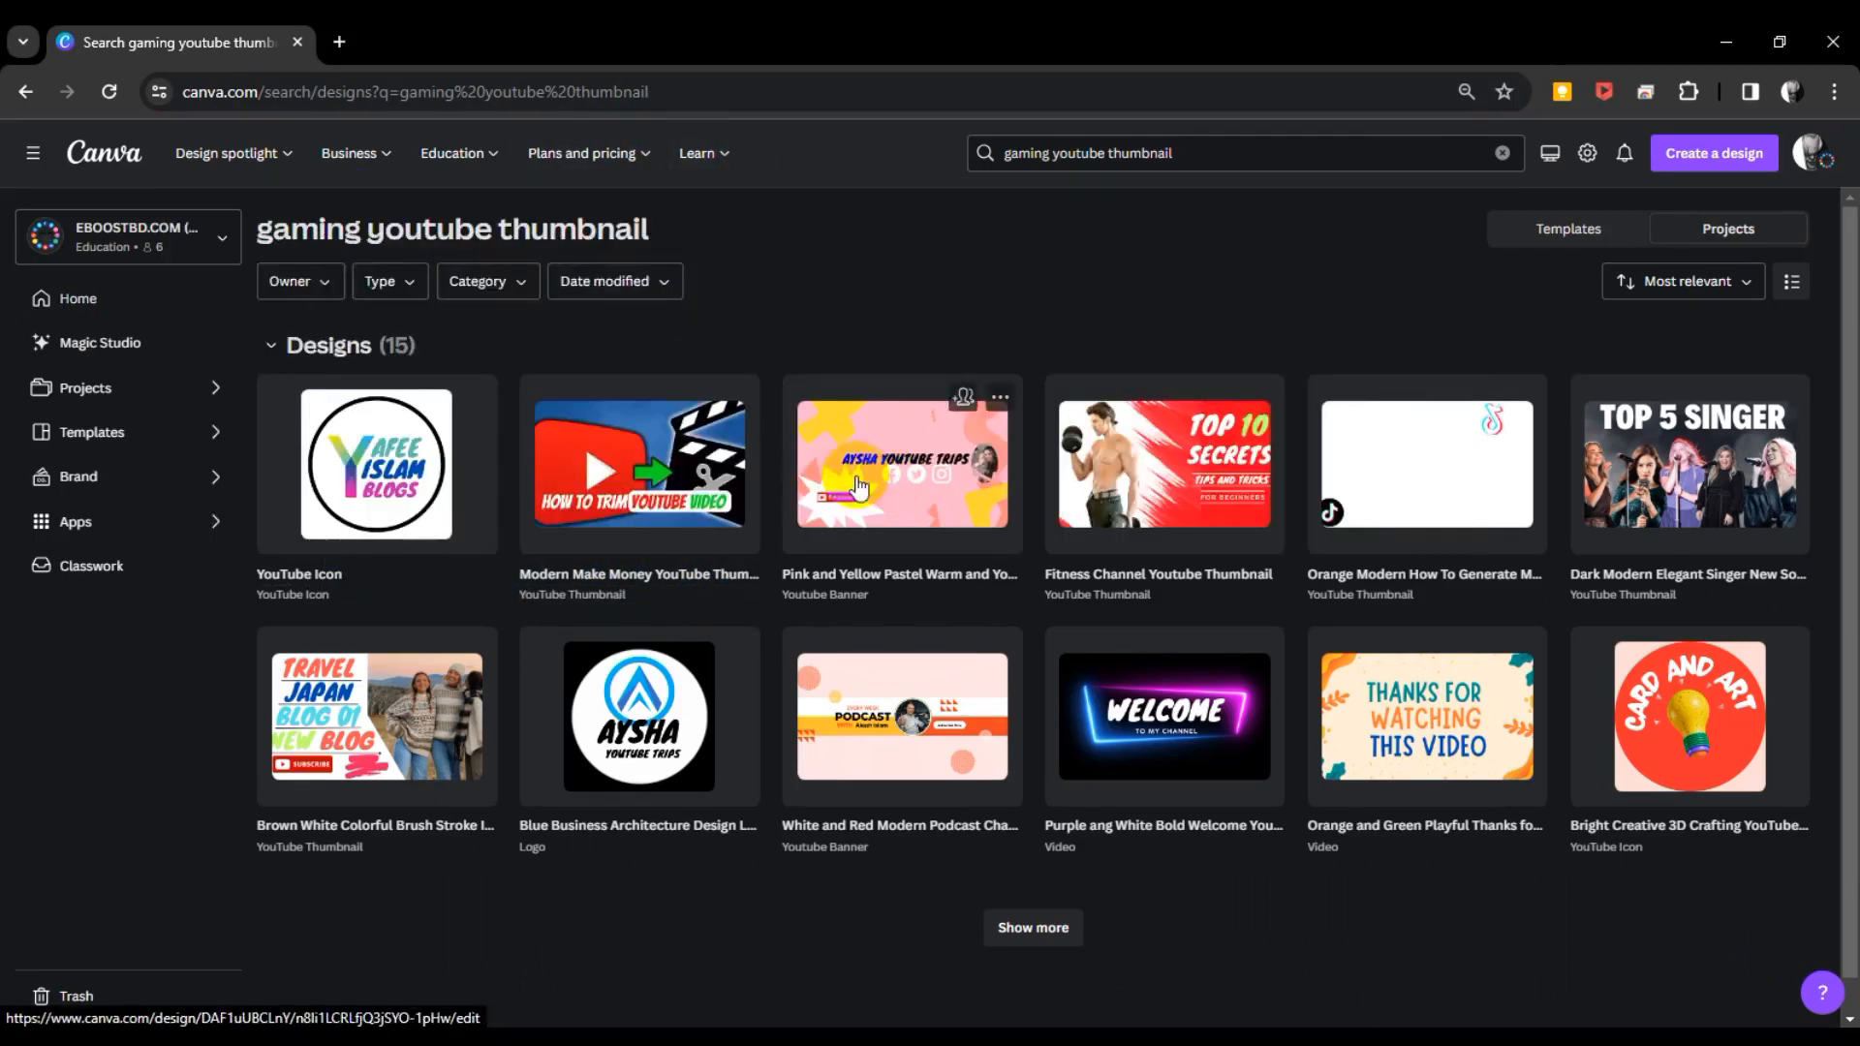
Expand the 'gaming youtube thumbnail' project results to list all 15 designs.
{"action": "scroll", "scroll_direction": "down", "scroll_amount": 3}
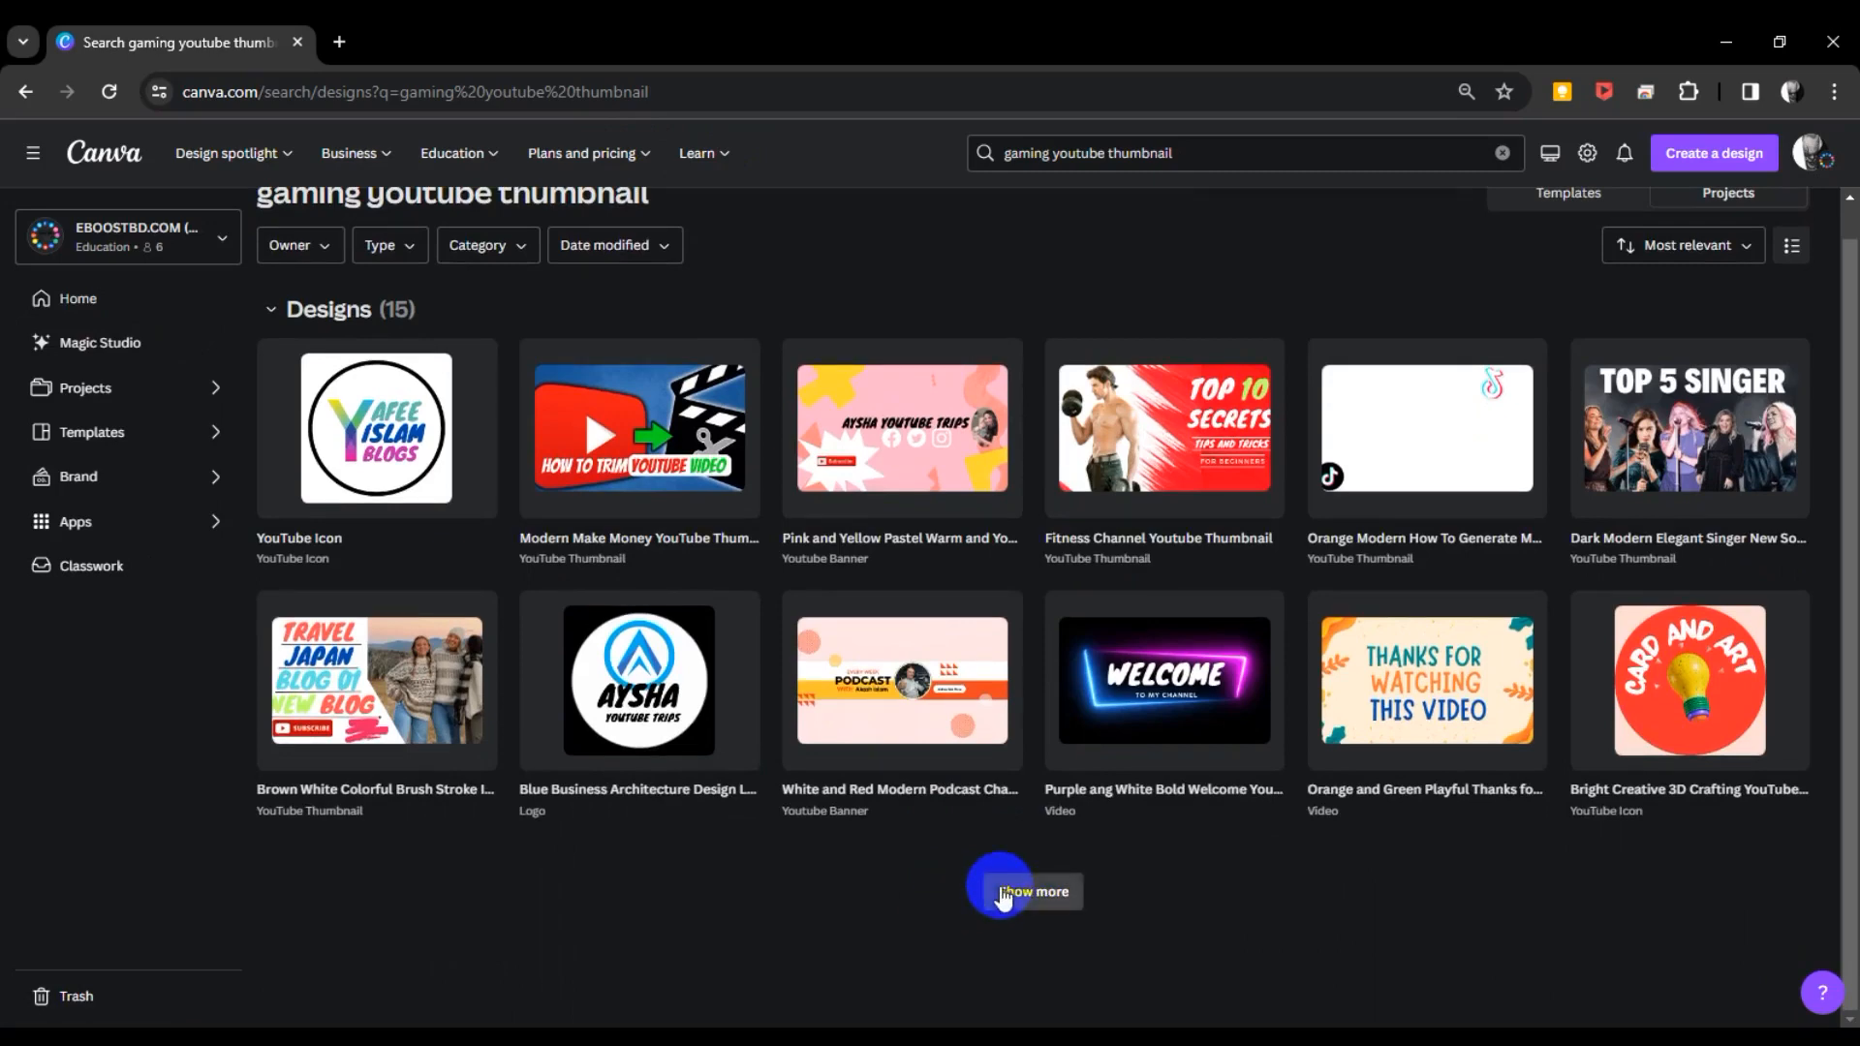
{"action": "left_click", "coordinate": [1024, 891]}
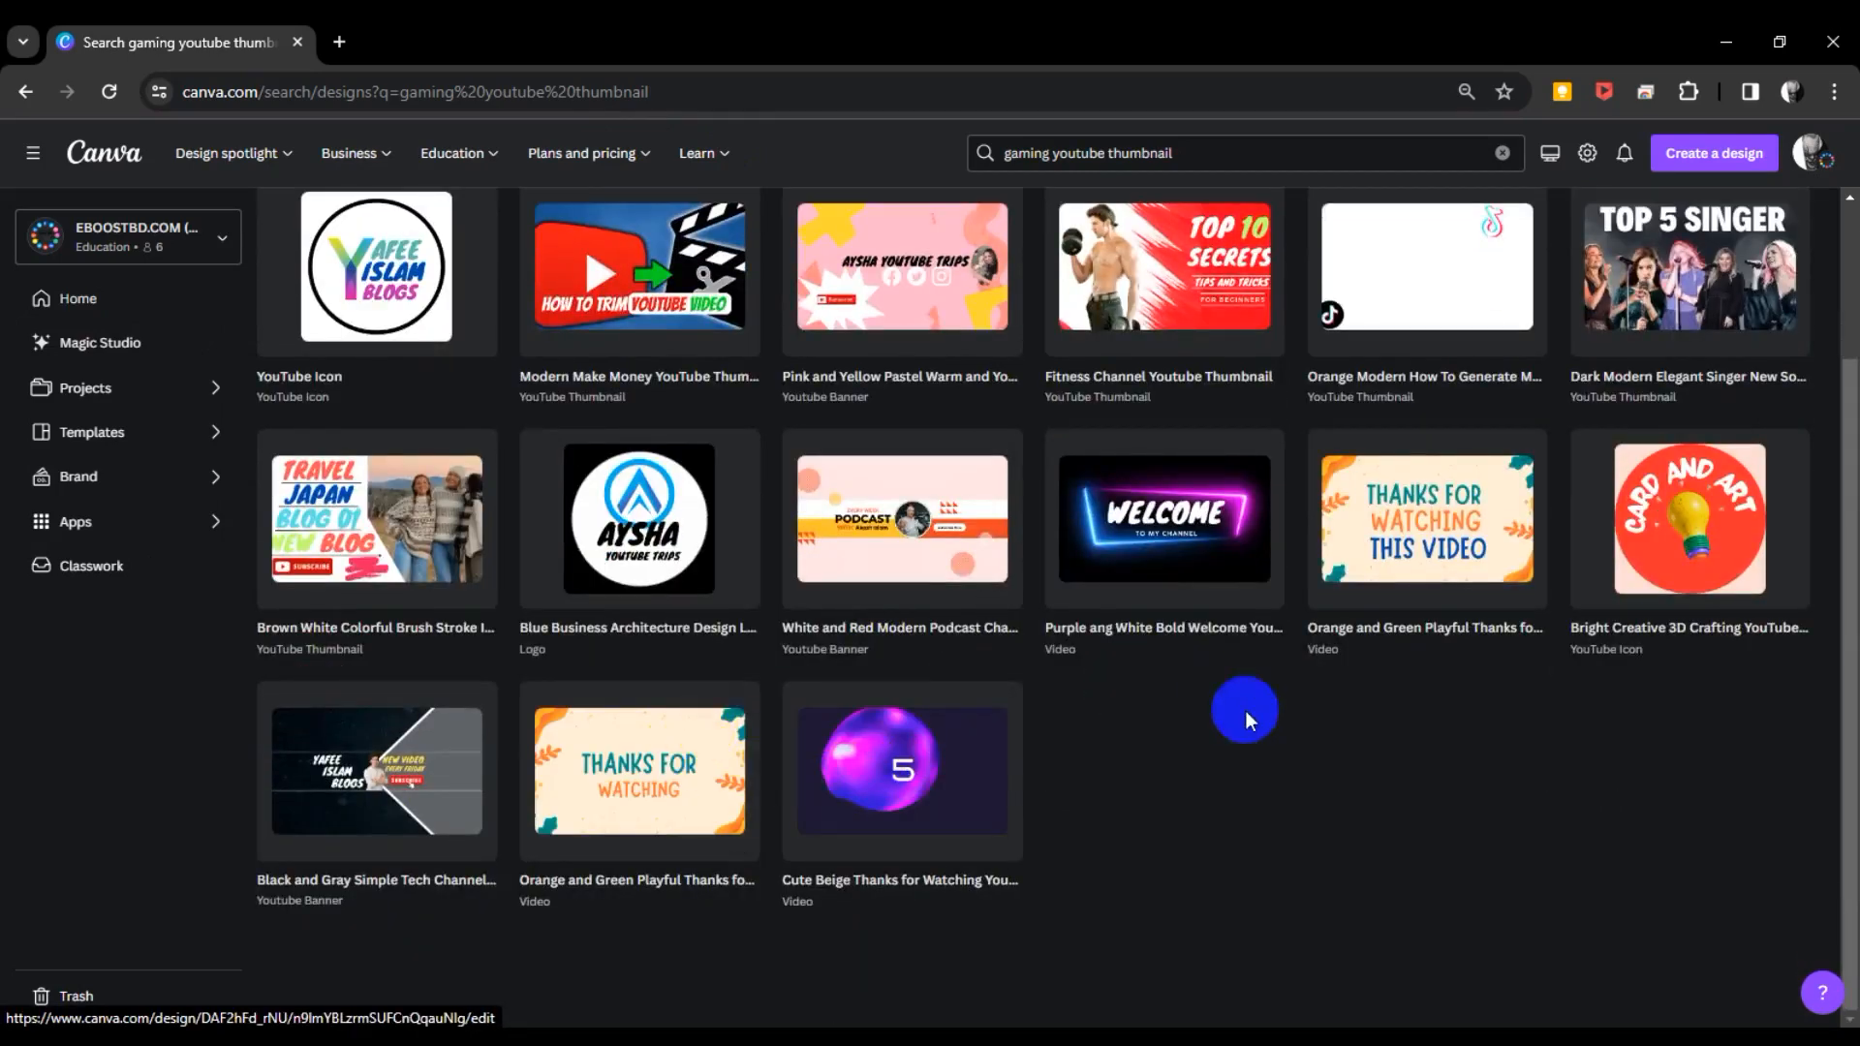
{"action": "scroll", "scroll_direction": "up", "scroll_amount": 3}
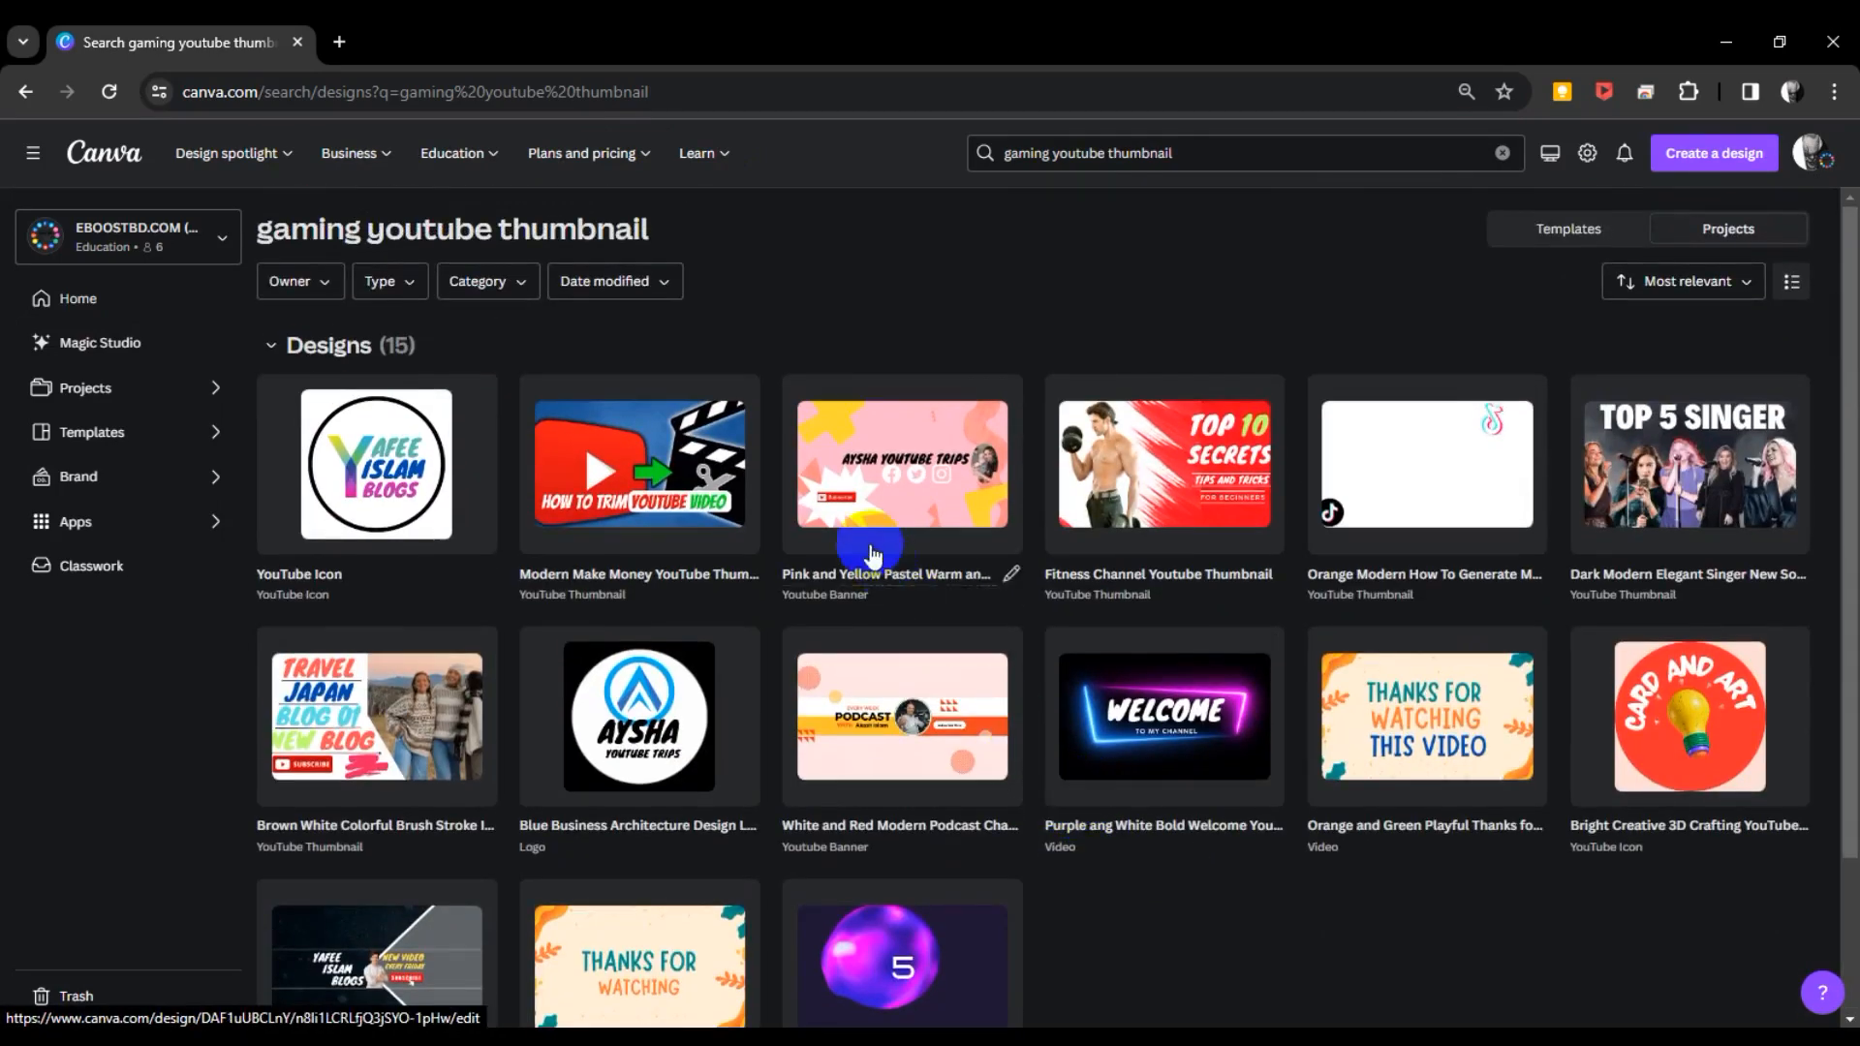
{"action": "mouse_move", "coordinate": [1035, 807]}
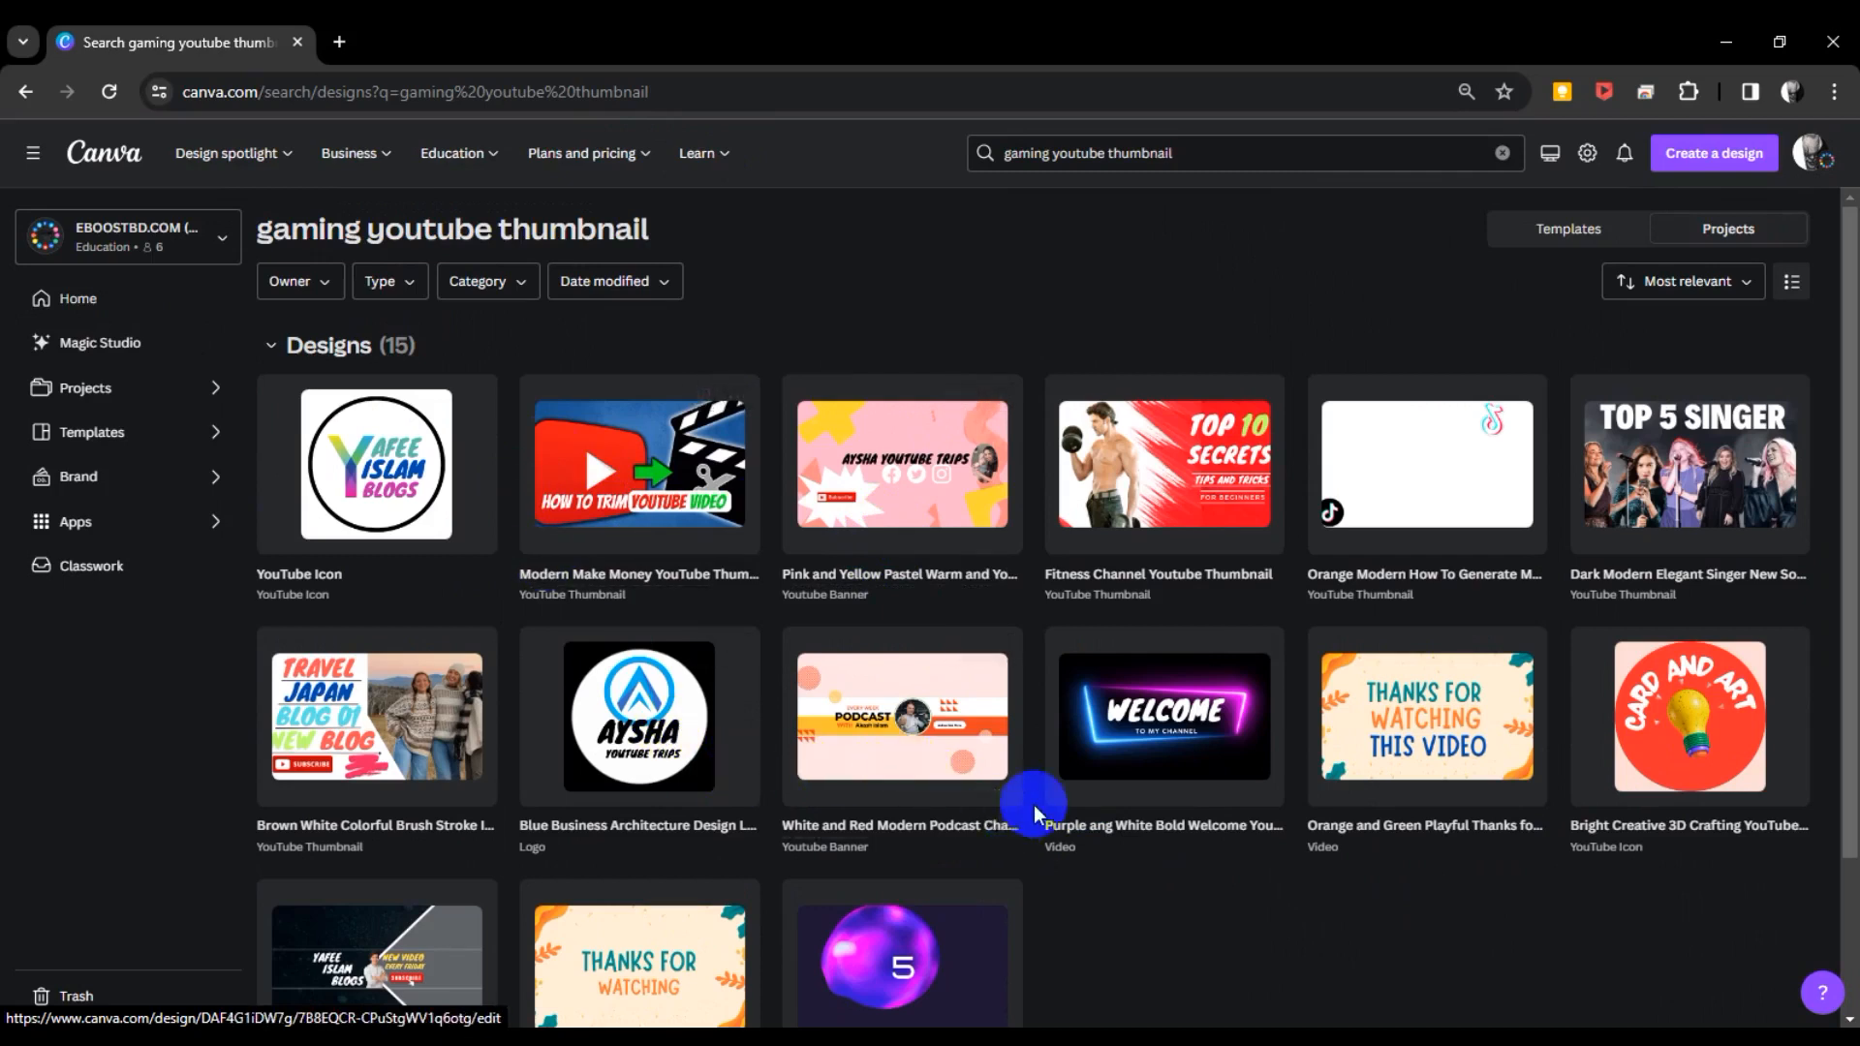
{"action": "mouse_move", "coordinate": [1103, 989]}
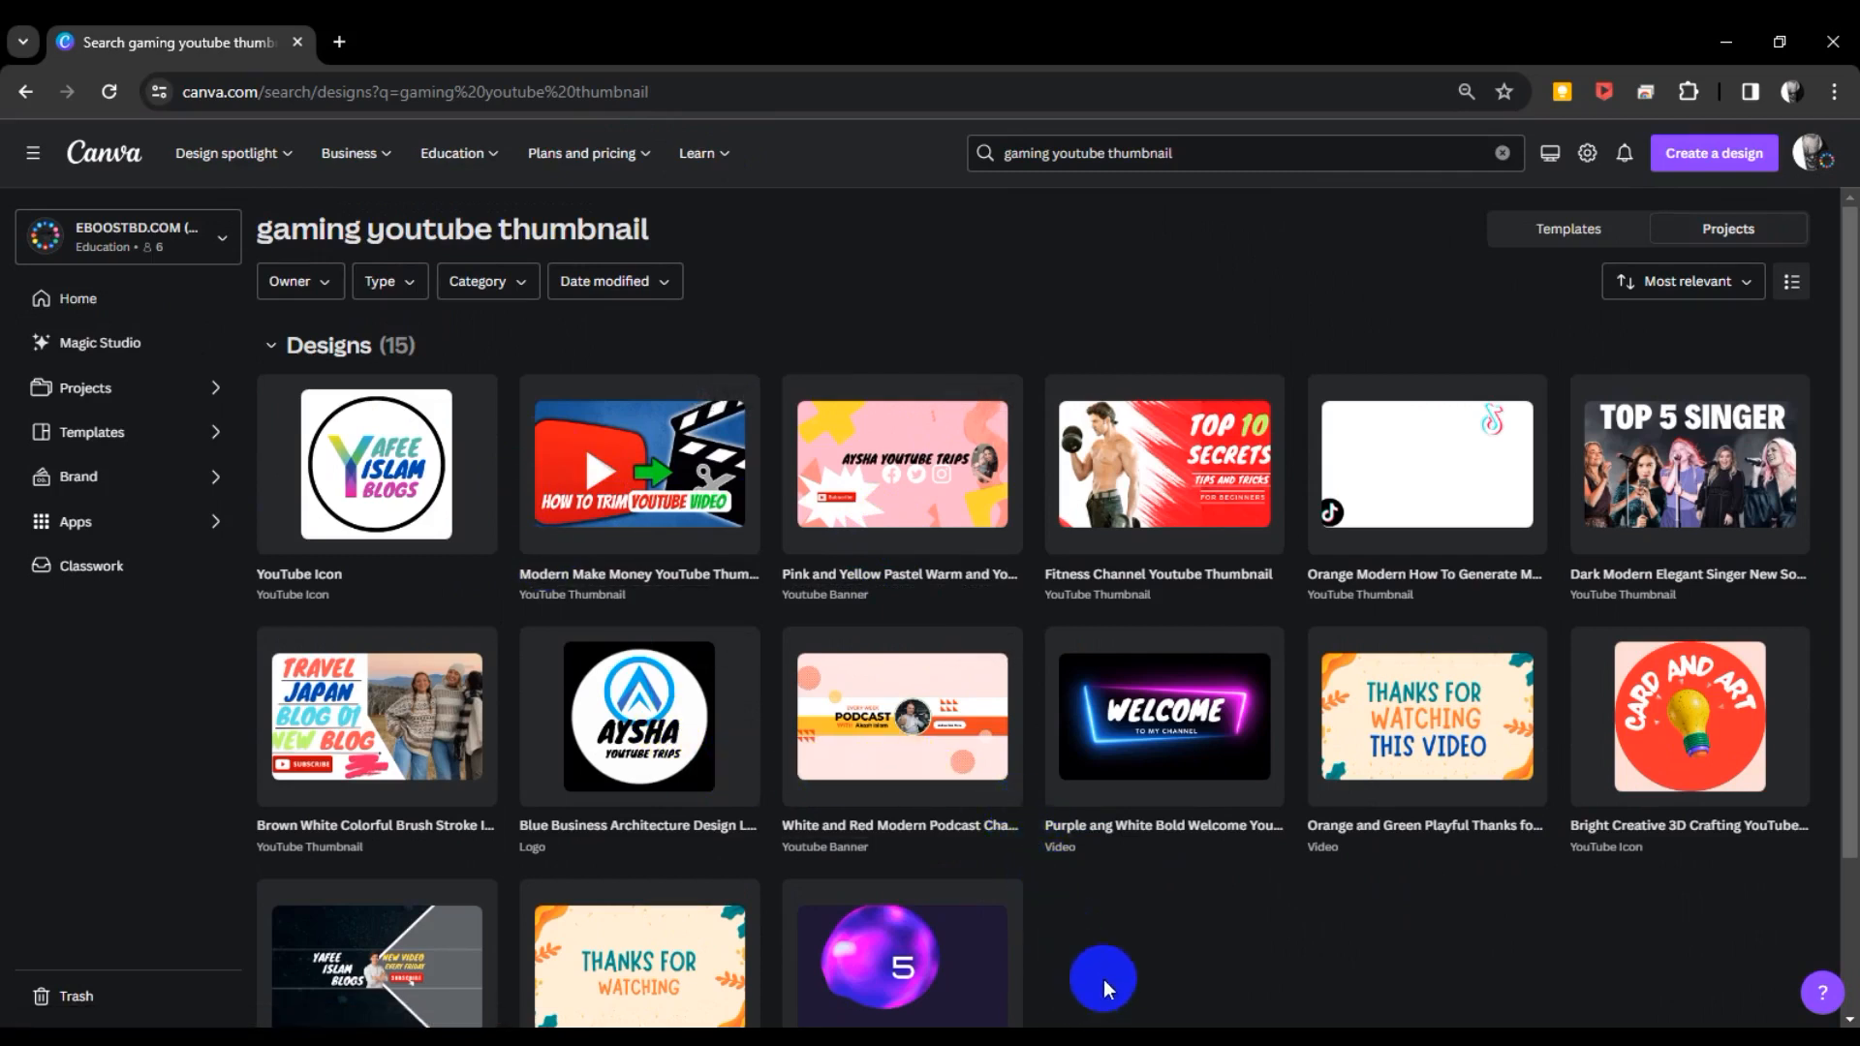
{"action": "mouse_move", "coordinate": [695, 640]}
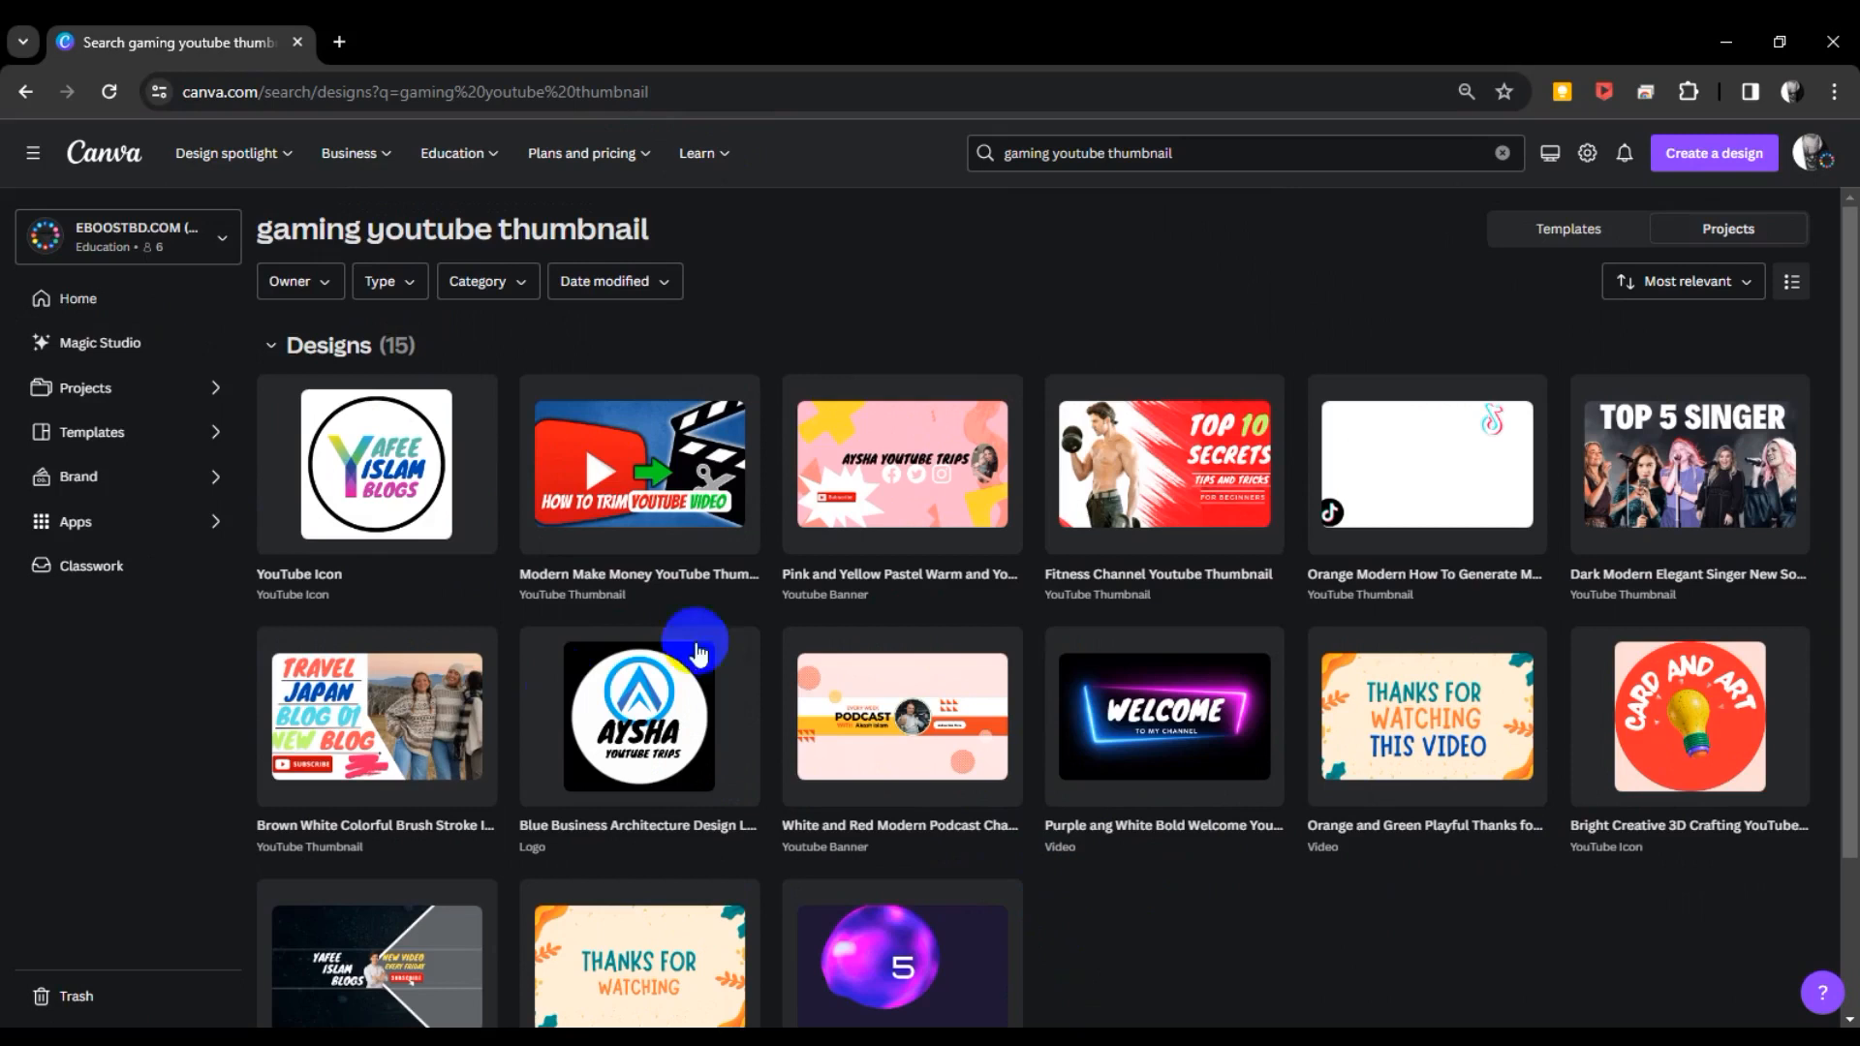
{"action": "mouse_move", "coordinate": [1083, 957]}
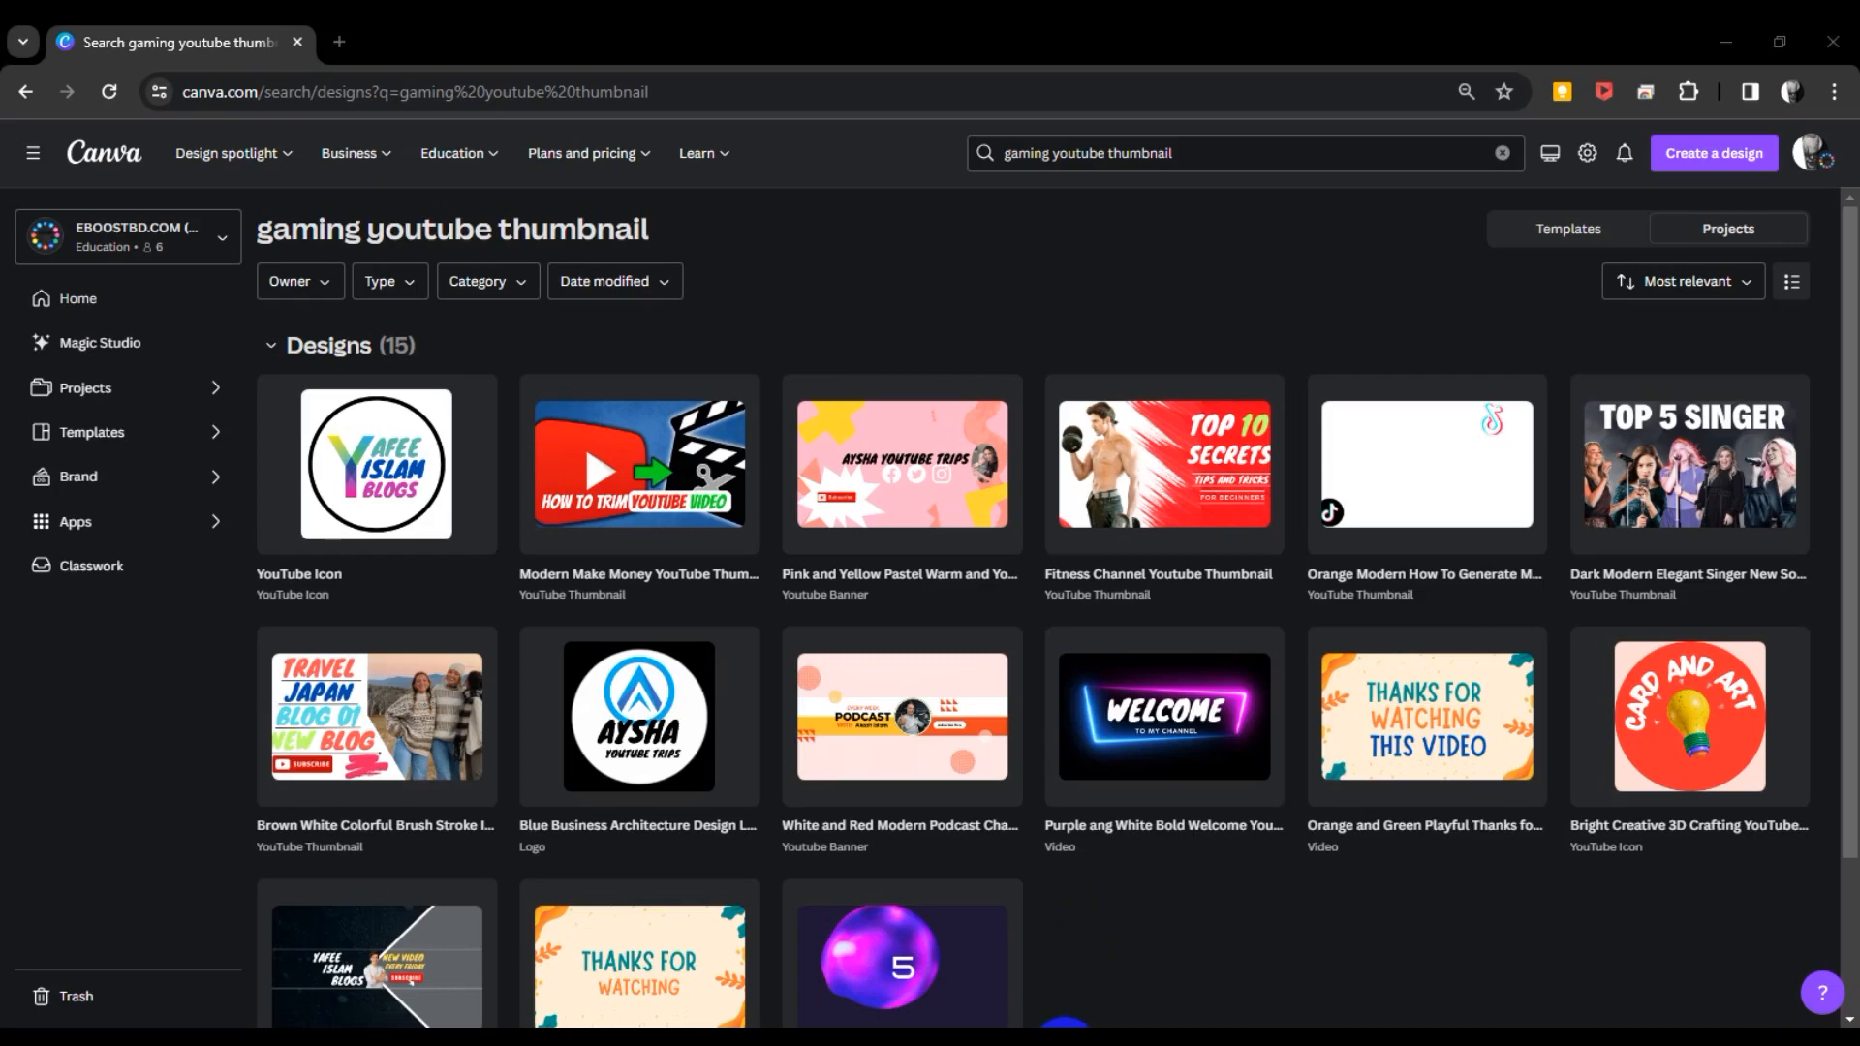
Open the 'Orange Modern How To Generate More YouTube Viewers' design in the editor.
{"action": "left_click", "coordinate": [1425, 463]}
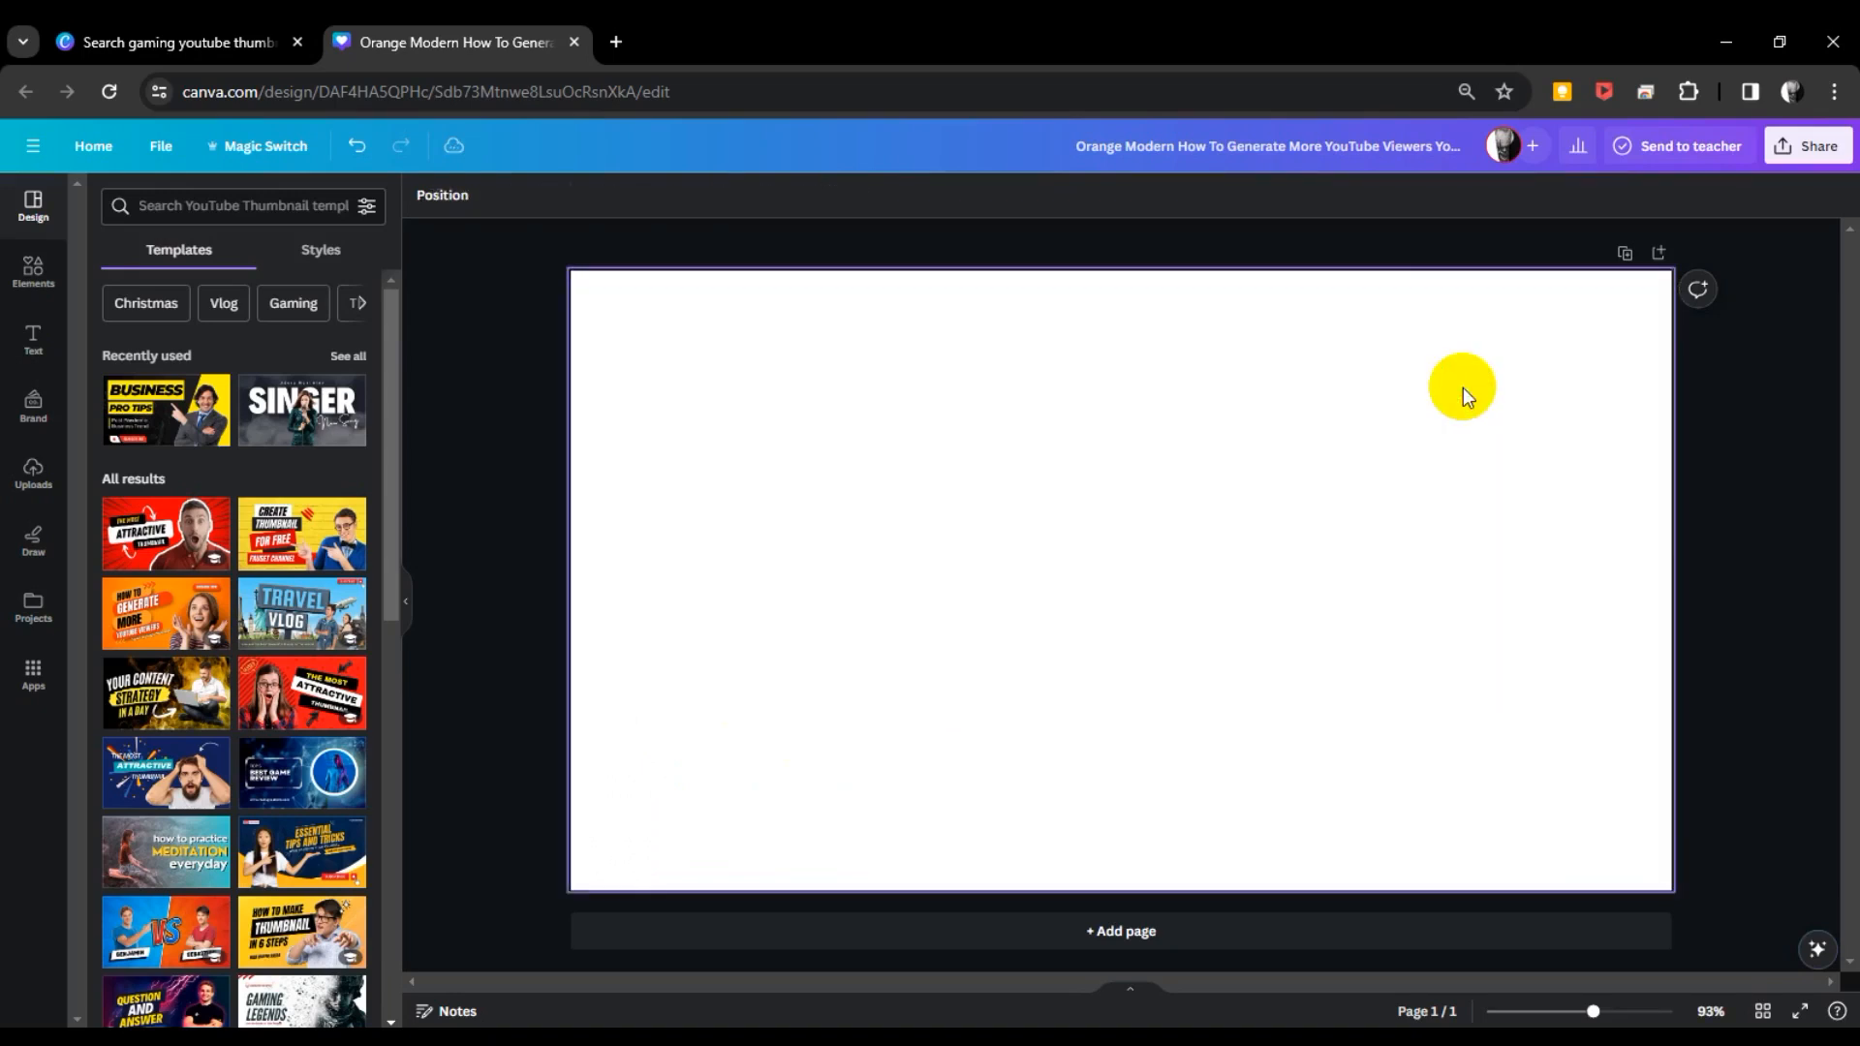
{"action": "mouse_move", "coordinate": [1121, 760]}
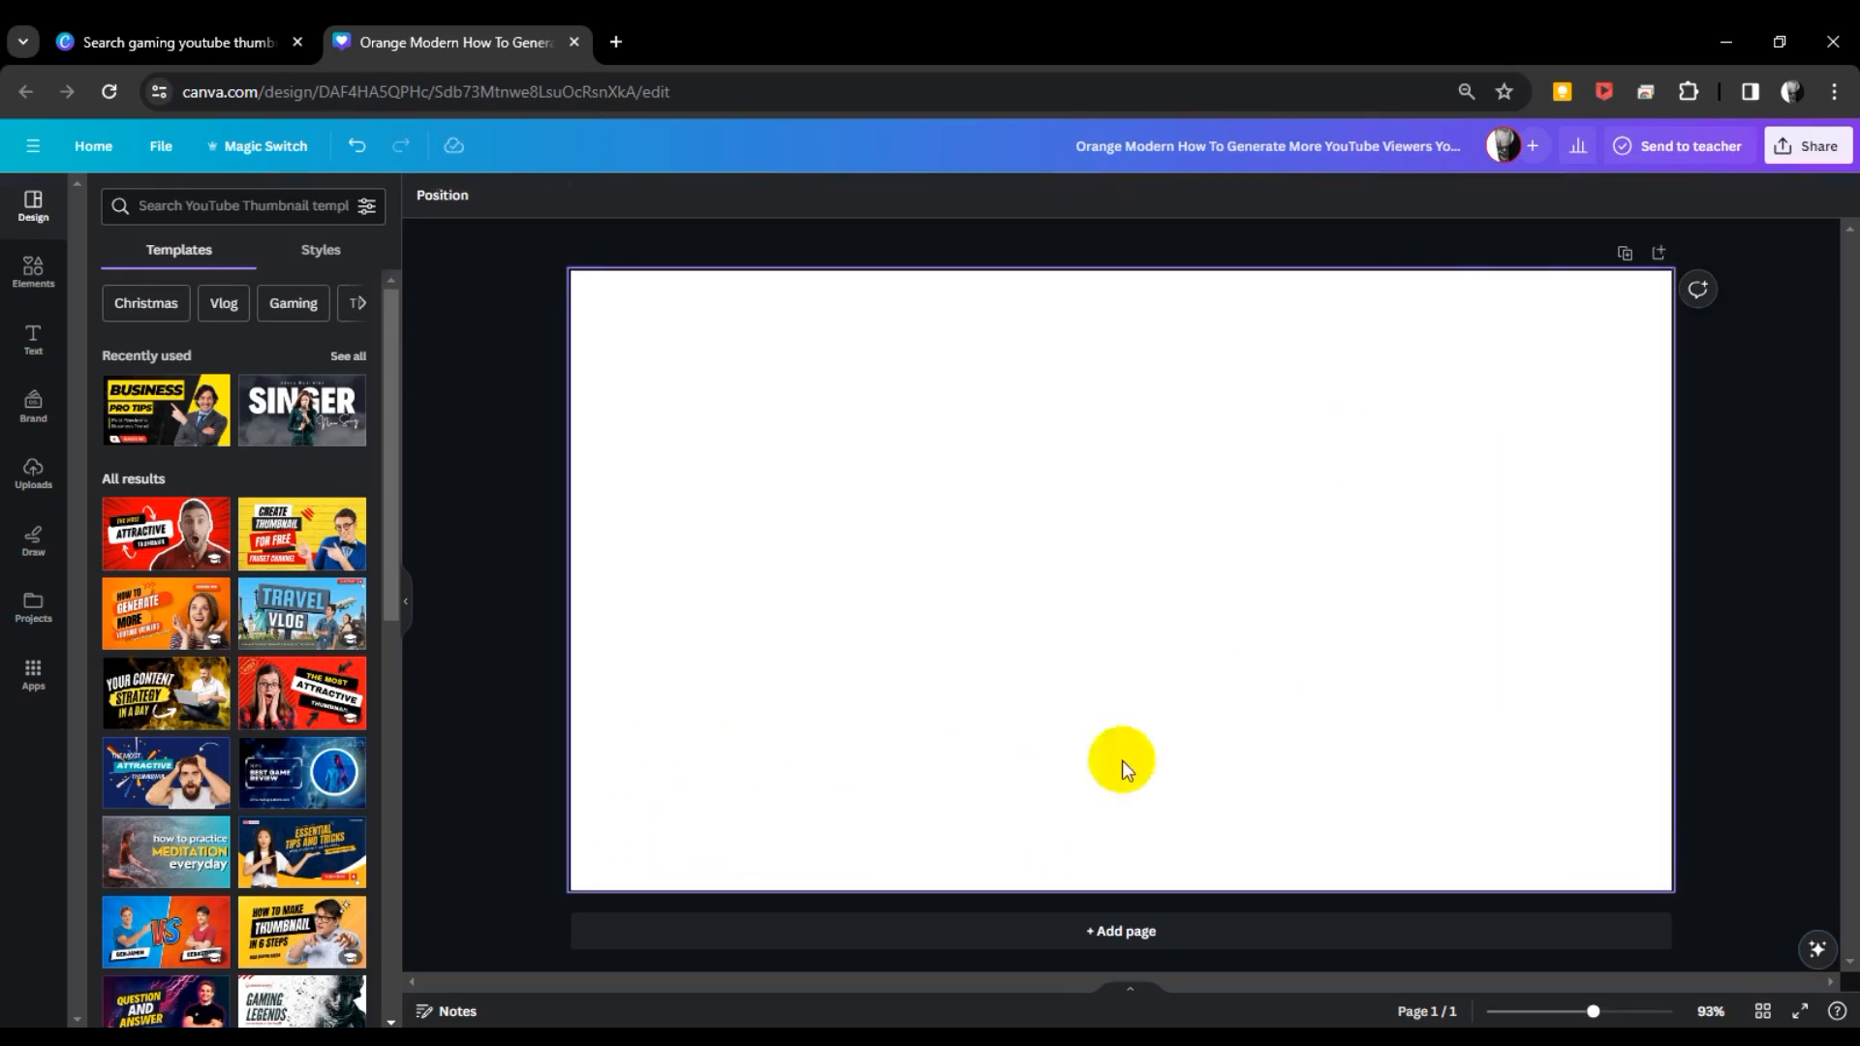
{"action": "mouse_move", "coordinate": [990, 593]}
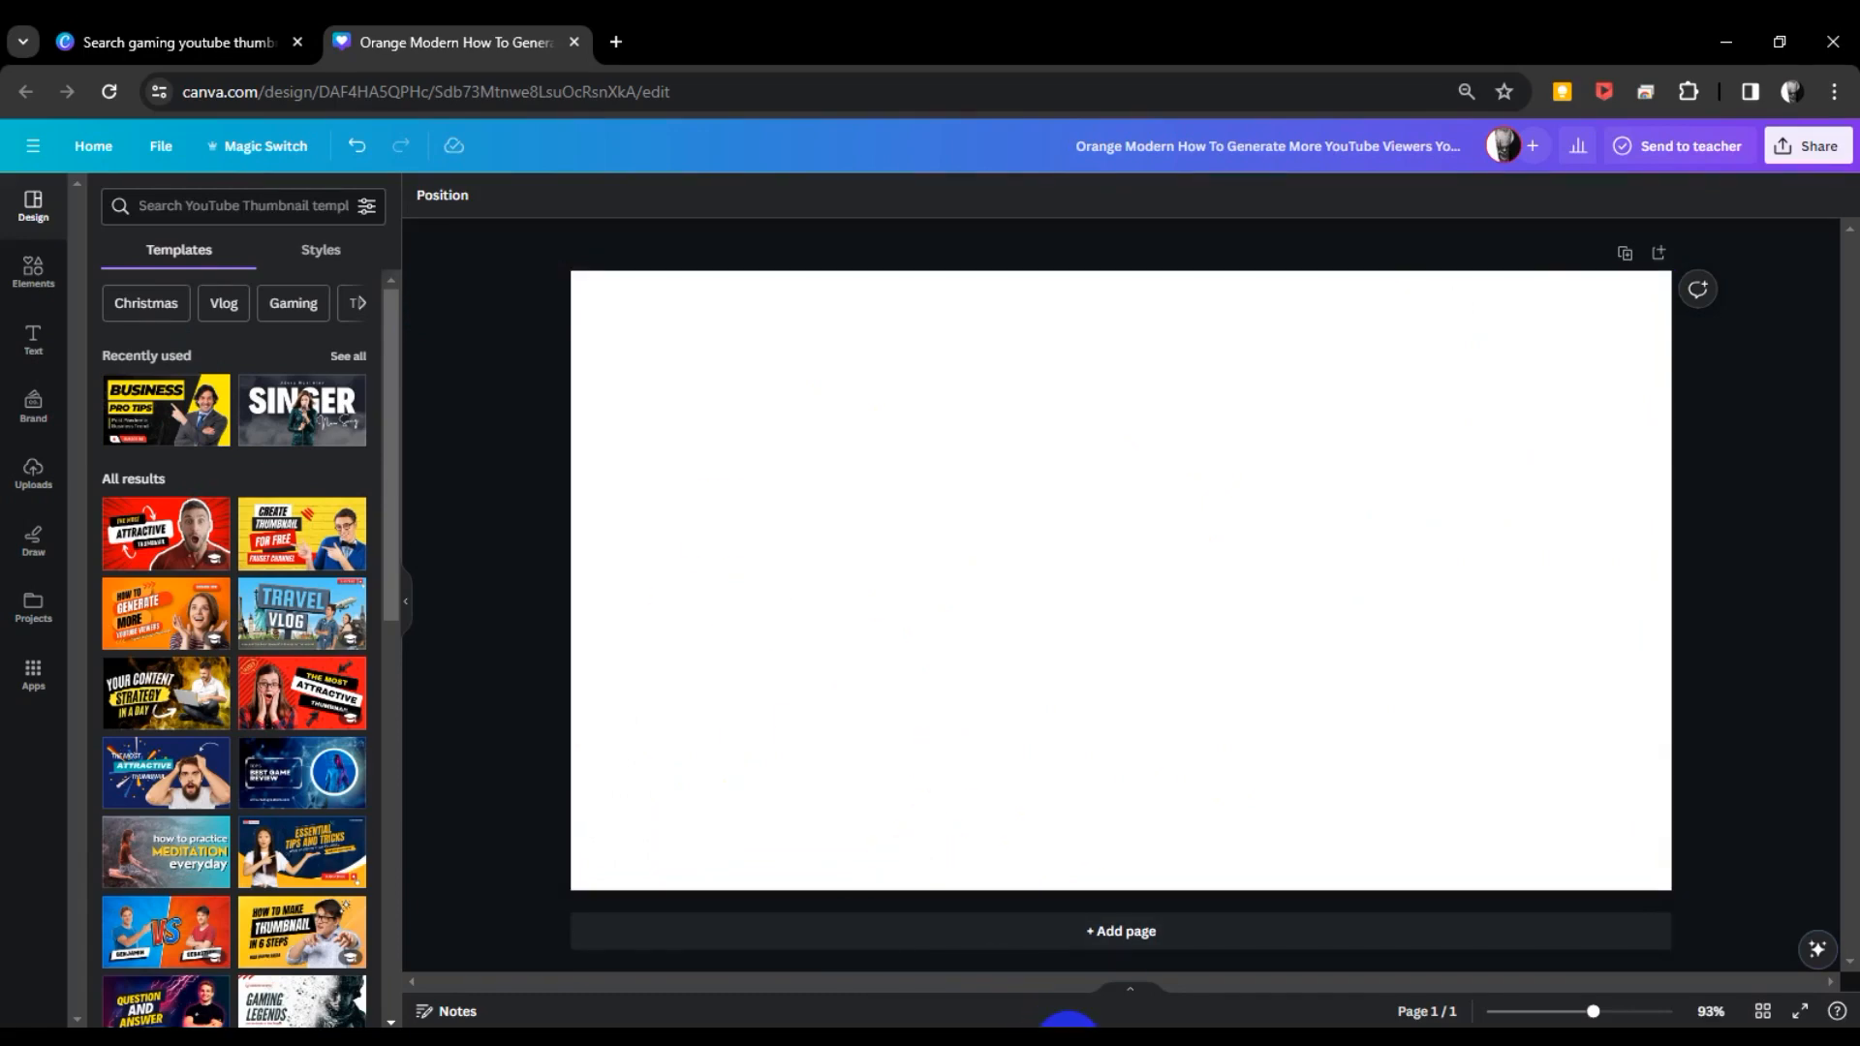
Browse 'free fire thumbnail png' image results and open one in a new tab.
{"action": "left_click", "coordinate": [733, 41]}
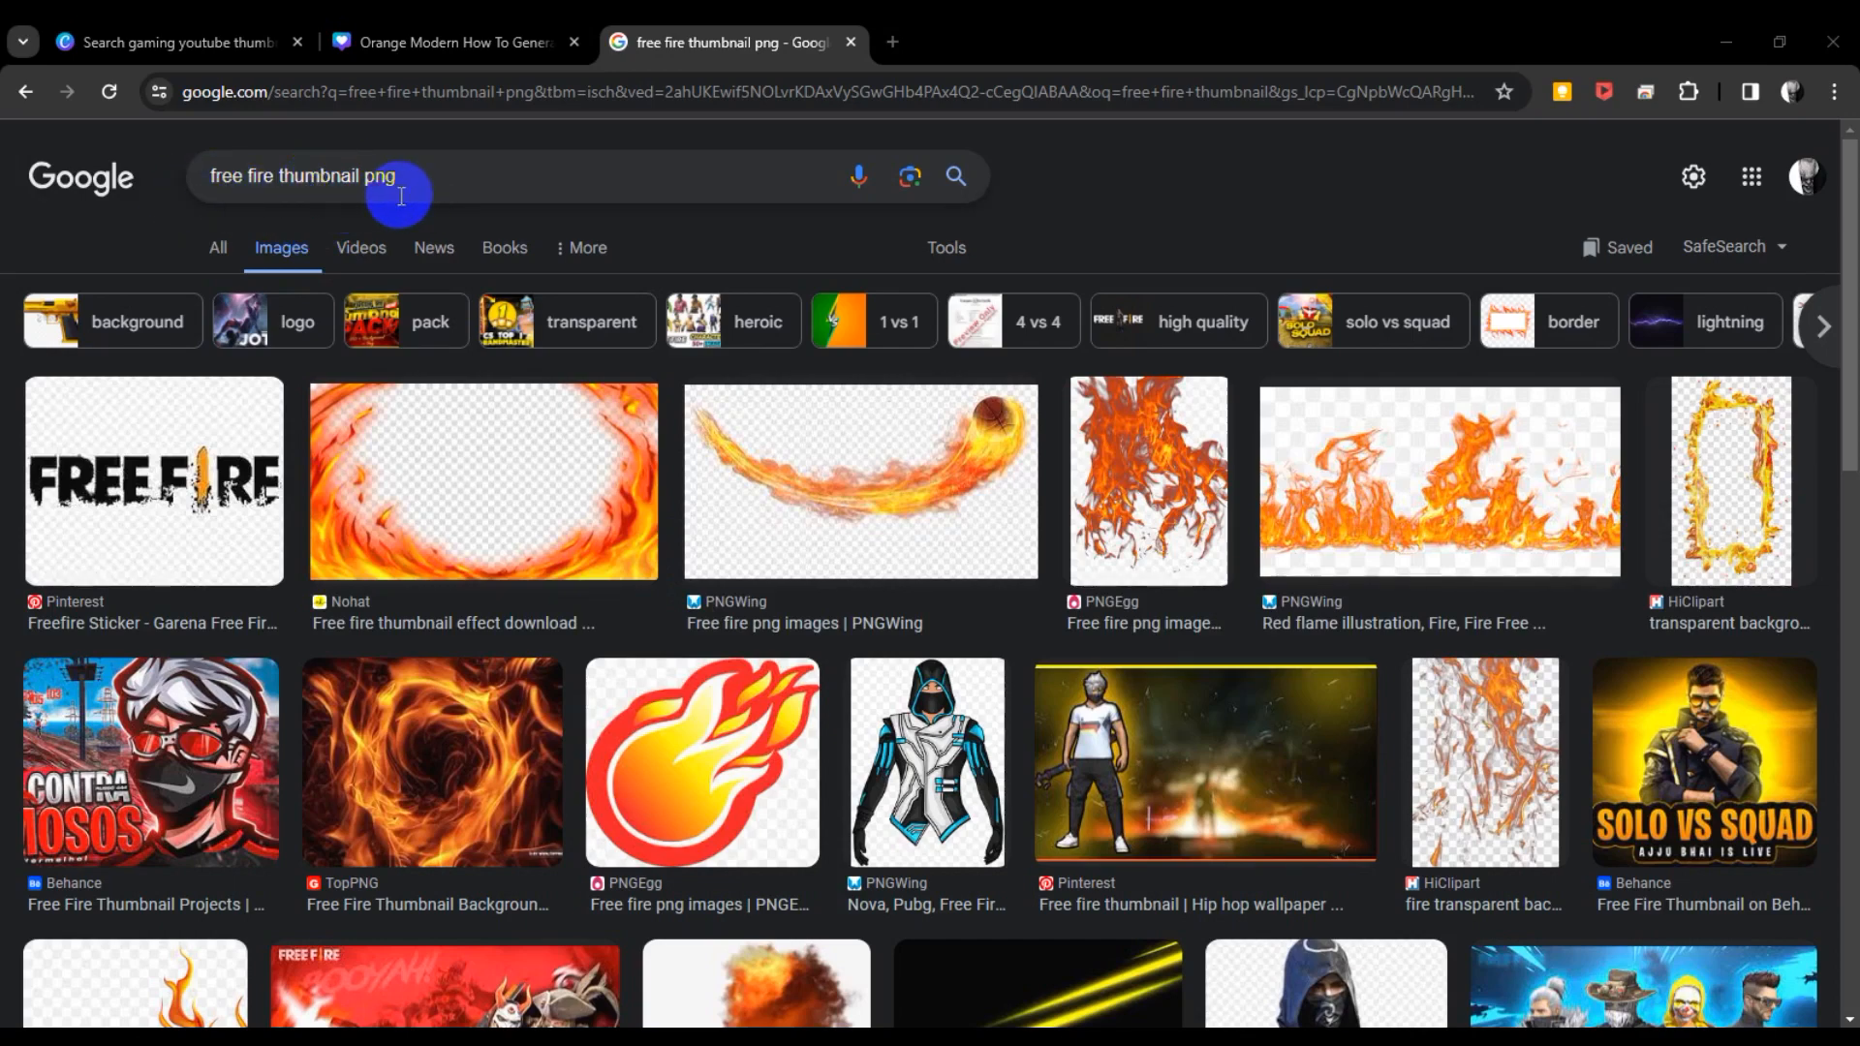
{"action": "scroll", "scroll_direction": "down", "scroll_amount": 3}
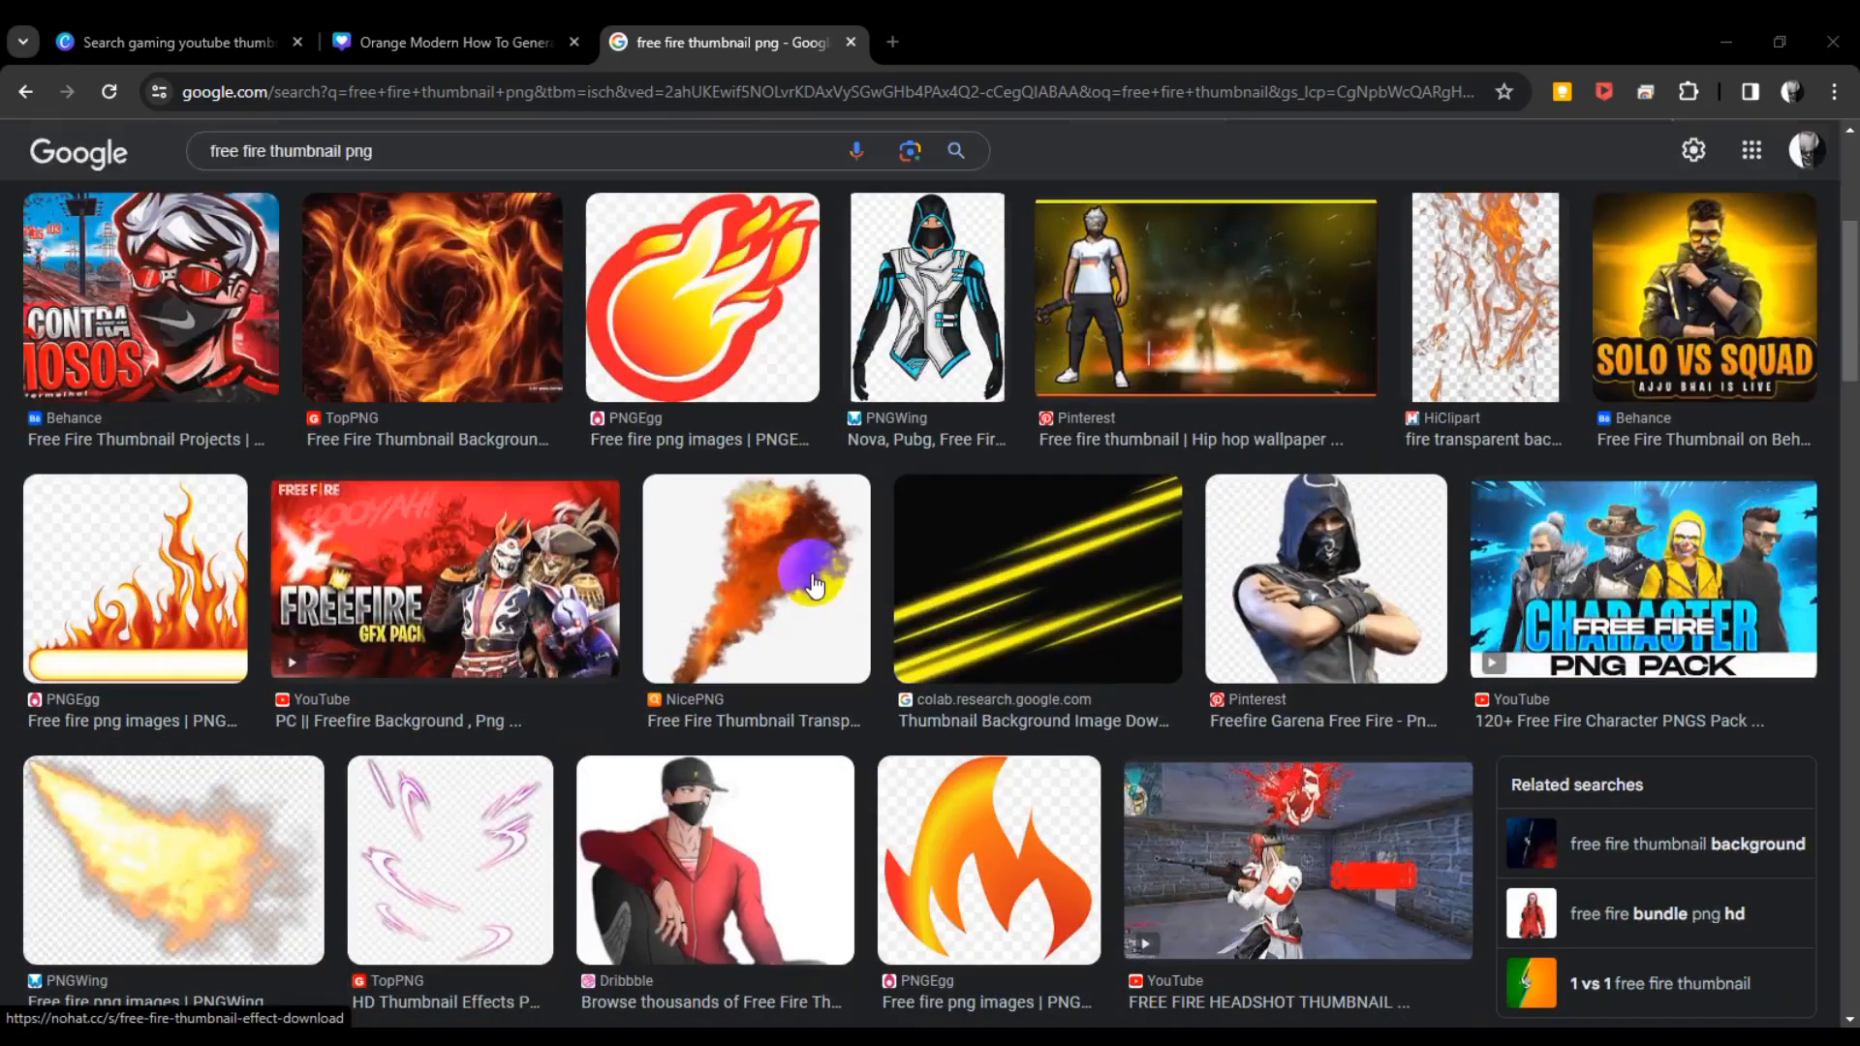
{"action": "mouse_move", "coordinate": [635, 641]}
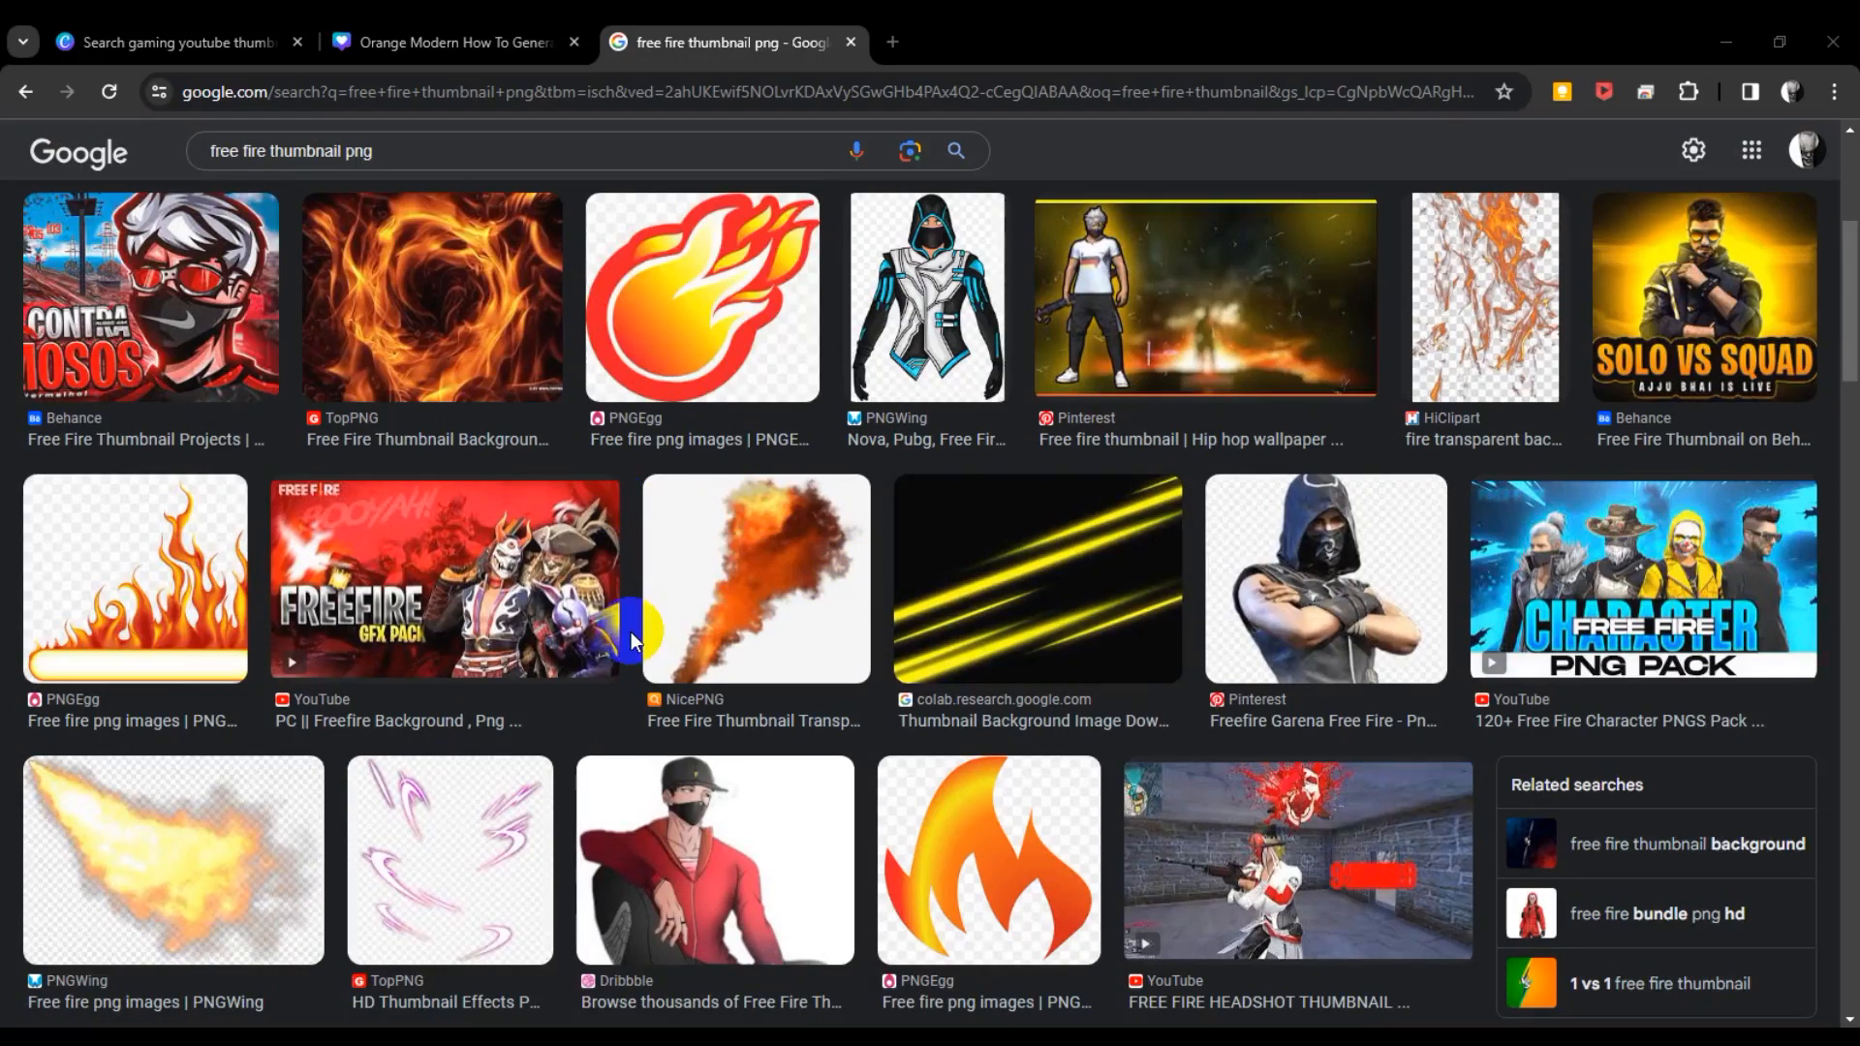
{"action": "scroll", "scroll_direction": "down", "scroll_amount": 3}
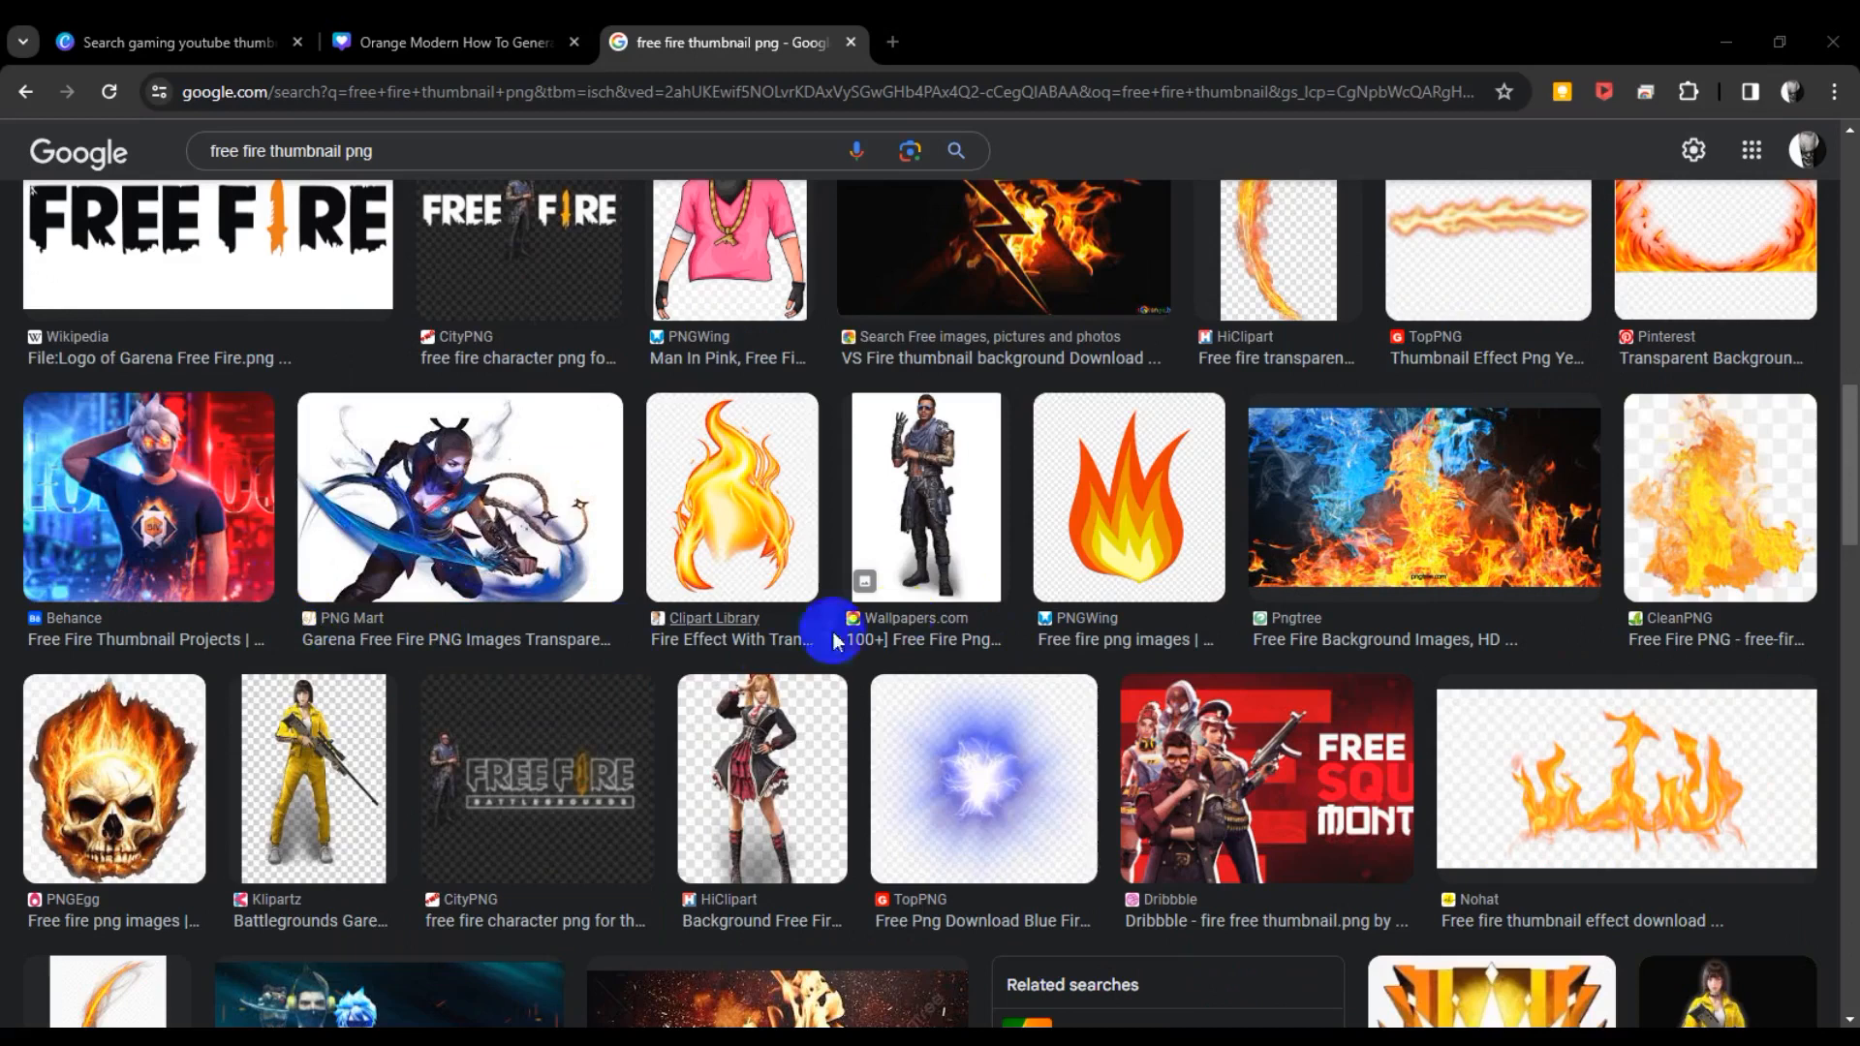
{"action": "mouse_move", "coordinate": [142, 496]}
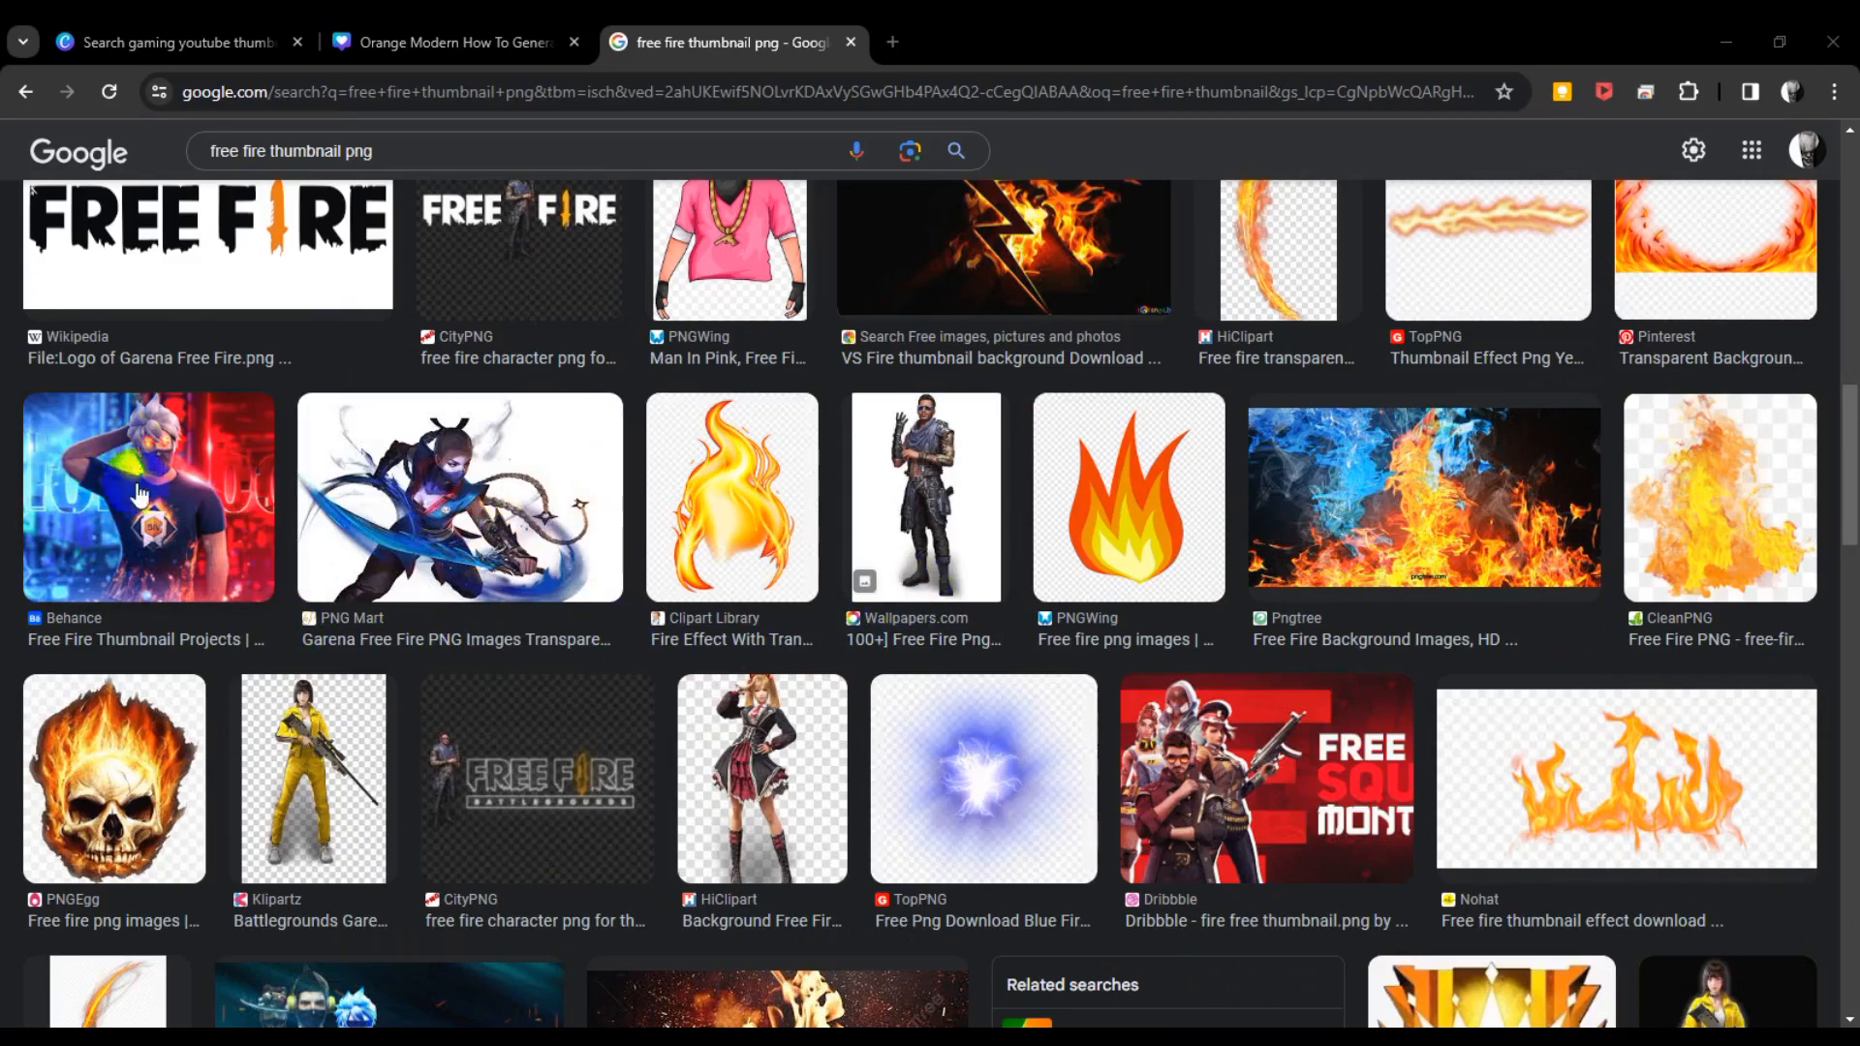
{"action": "mouse_move", "coordinate": [128, 662]}
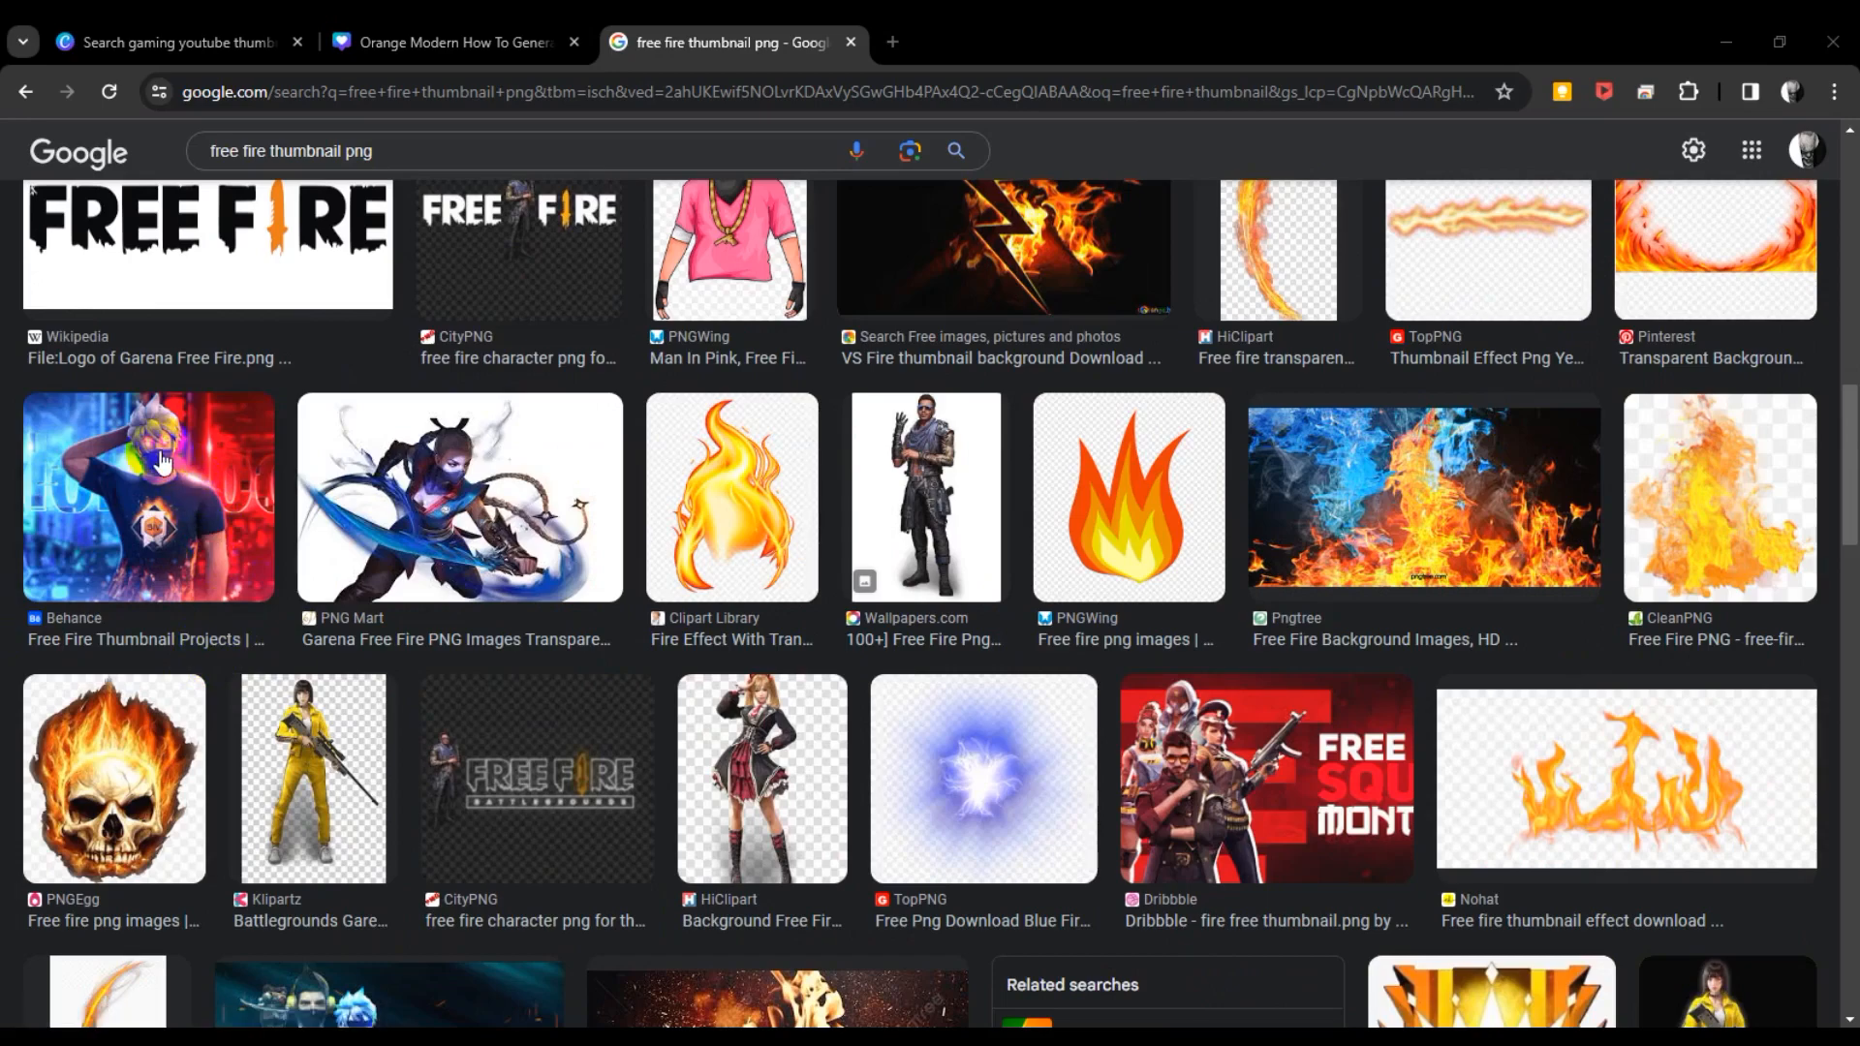
{"action": "left_click", "coordinate": [312, 777]}
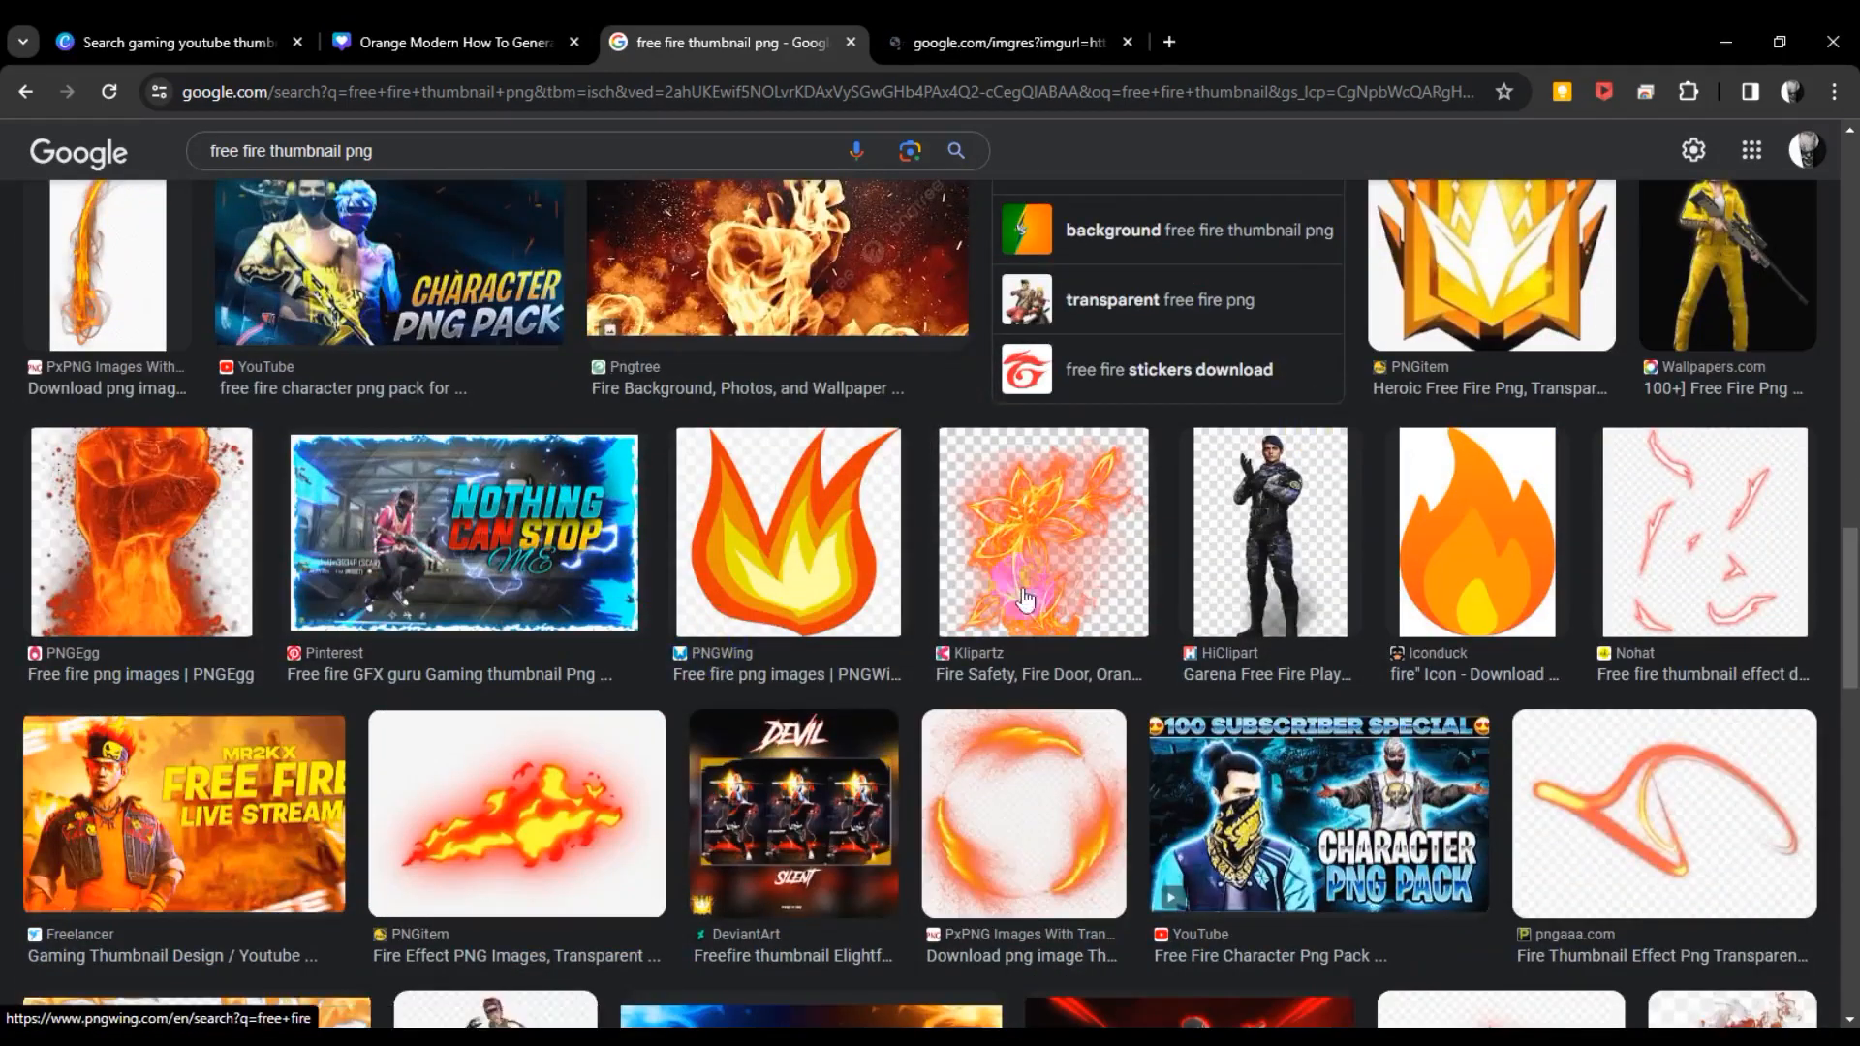
{"action": "scroll", "scroll_direction": "down", "scroll_amount": 3}
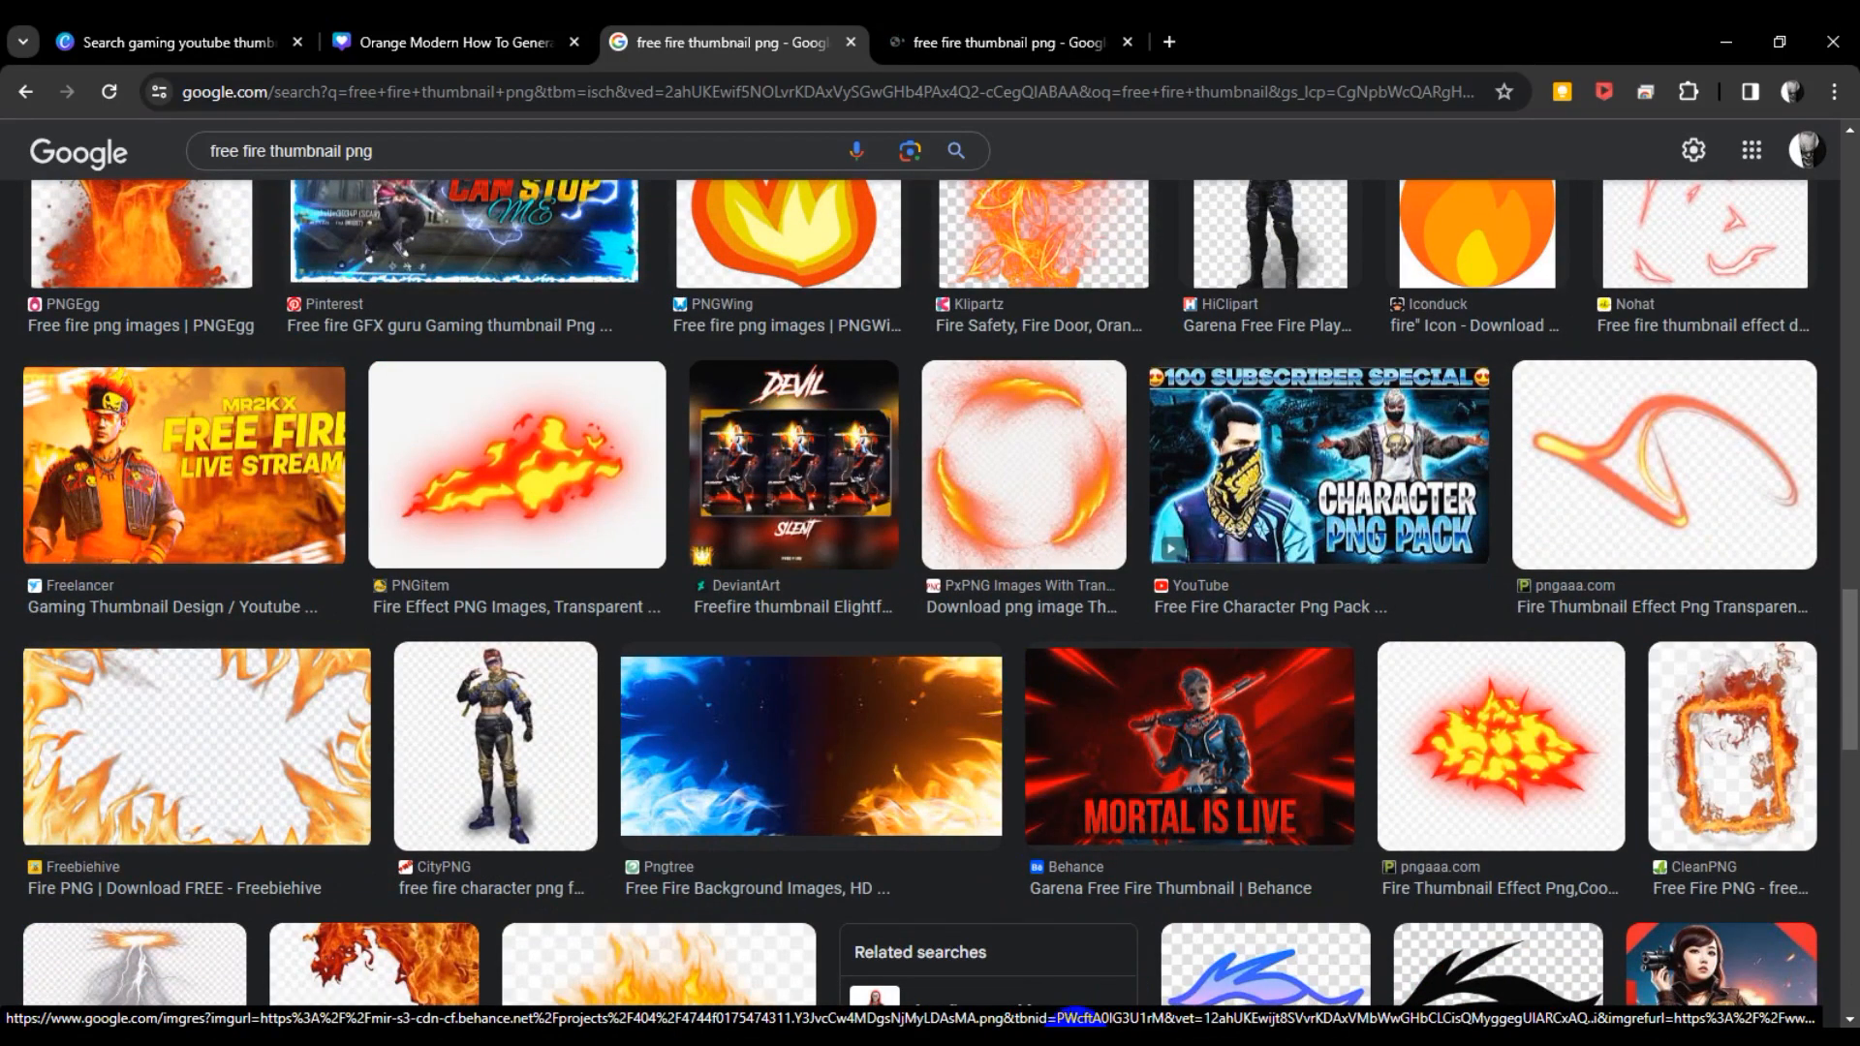
Set the Free Fire artwork as the page background in the thumbnail design.
{"action": "left_click", "coordinate": [451, 41]}
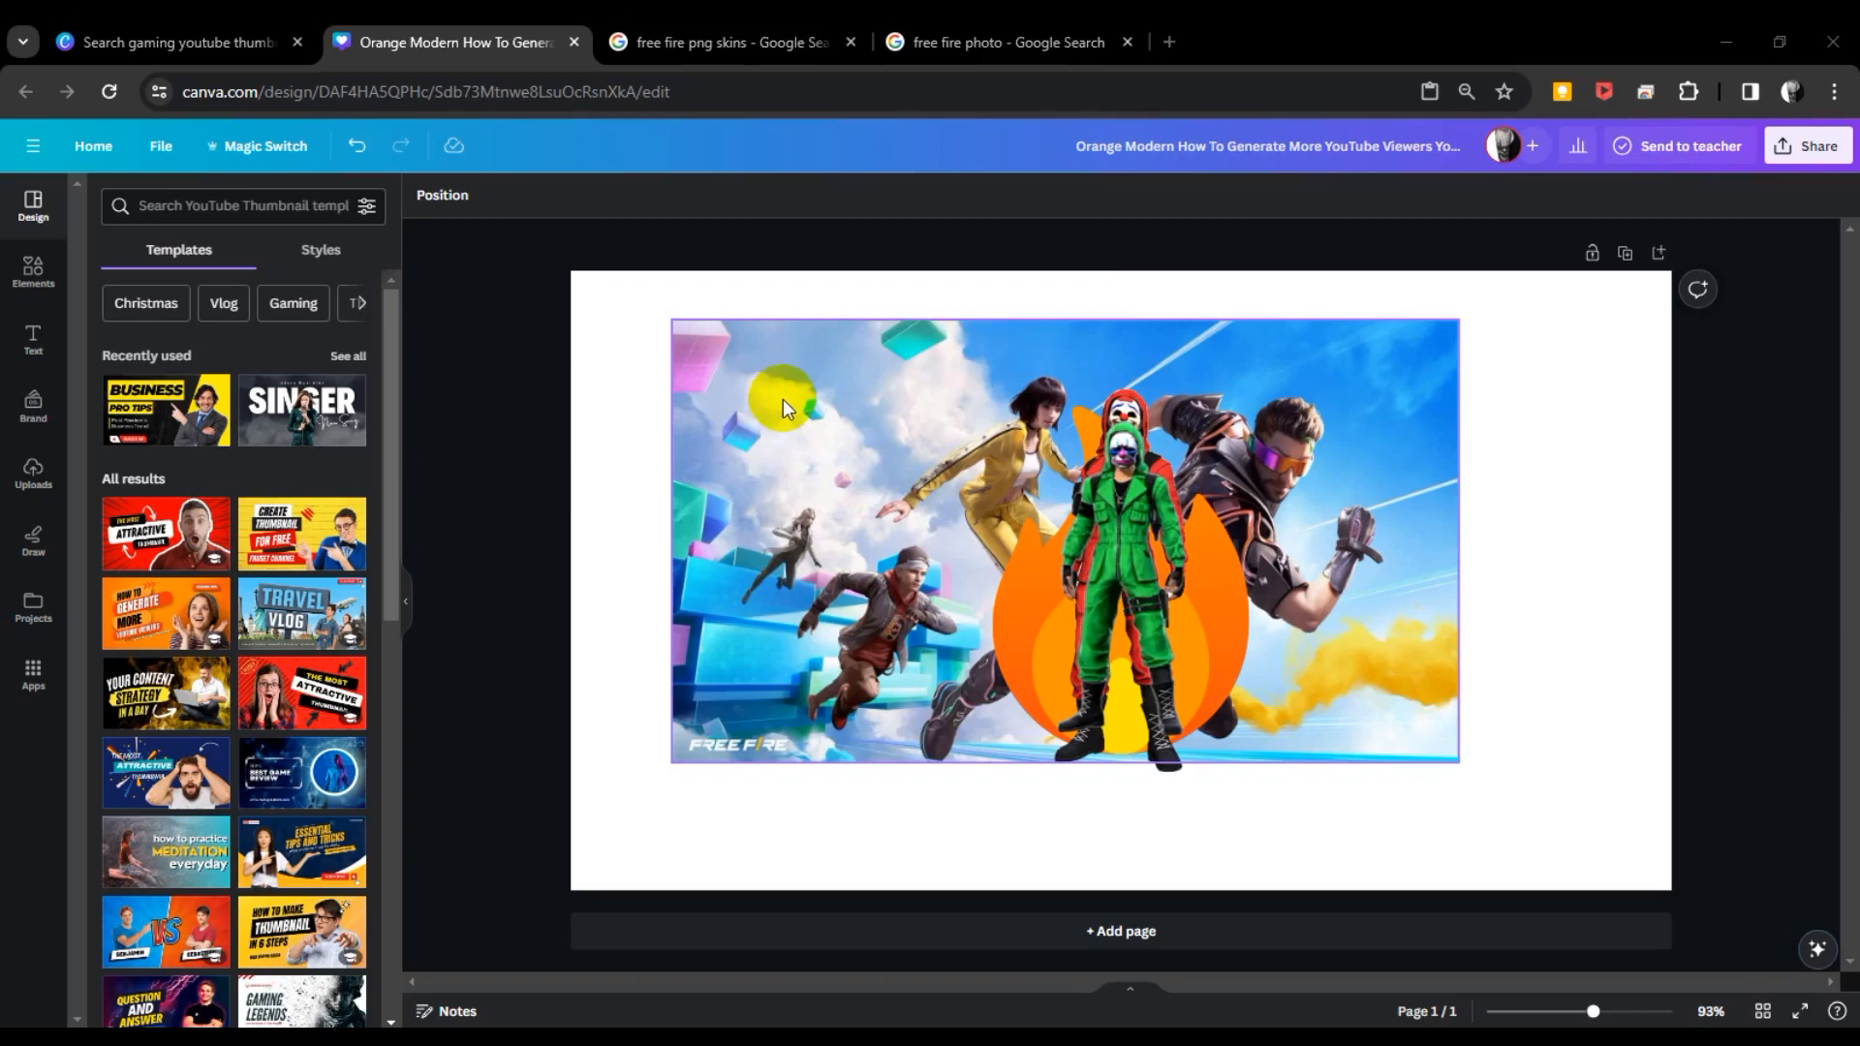
{"action": "right_click", "coordinate": [783, 408]}
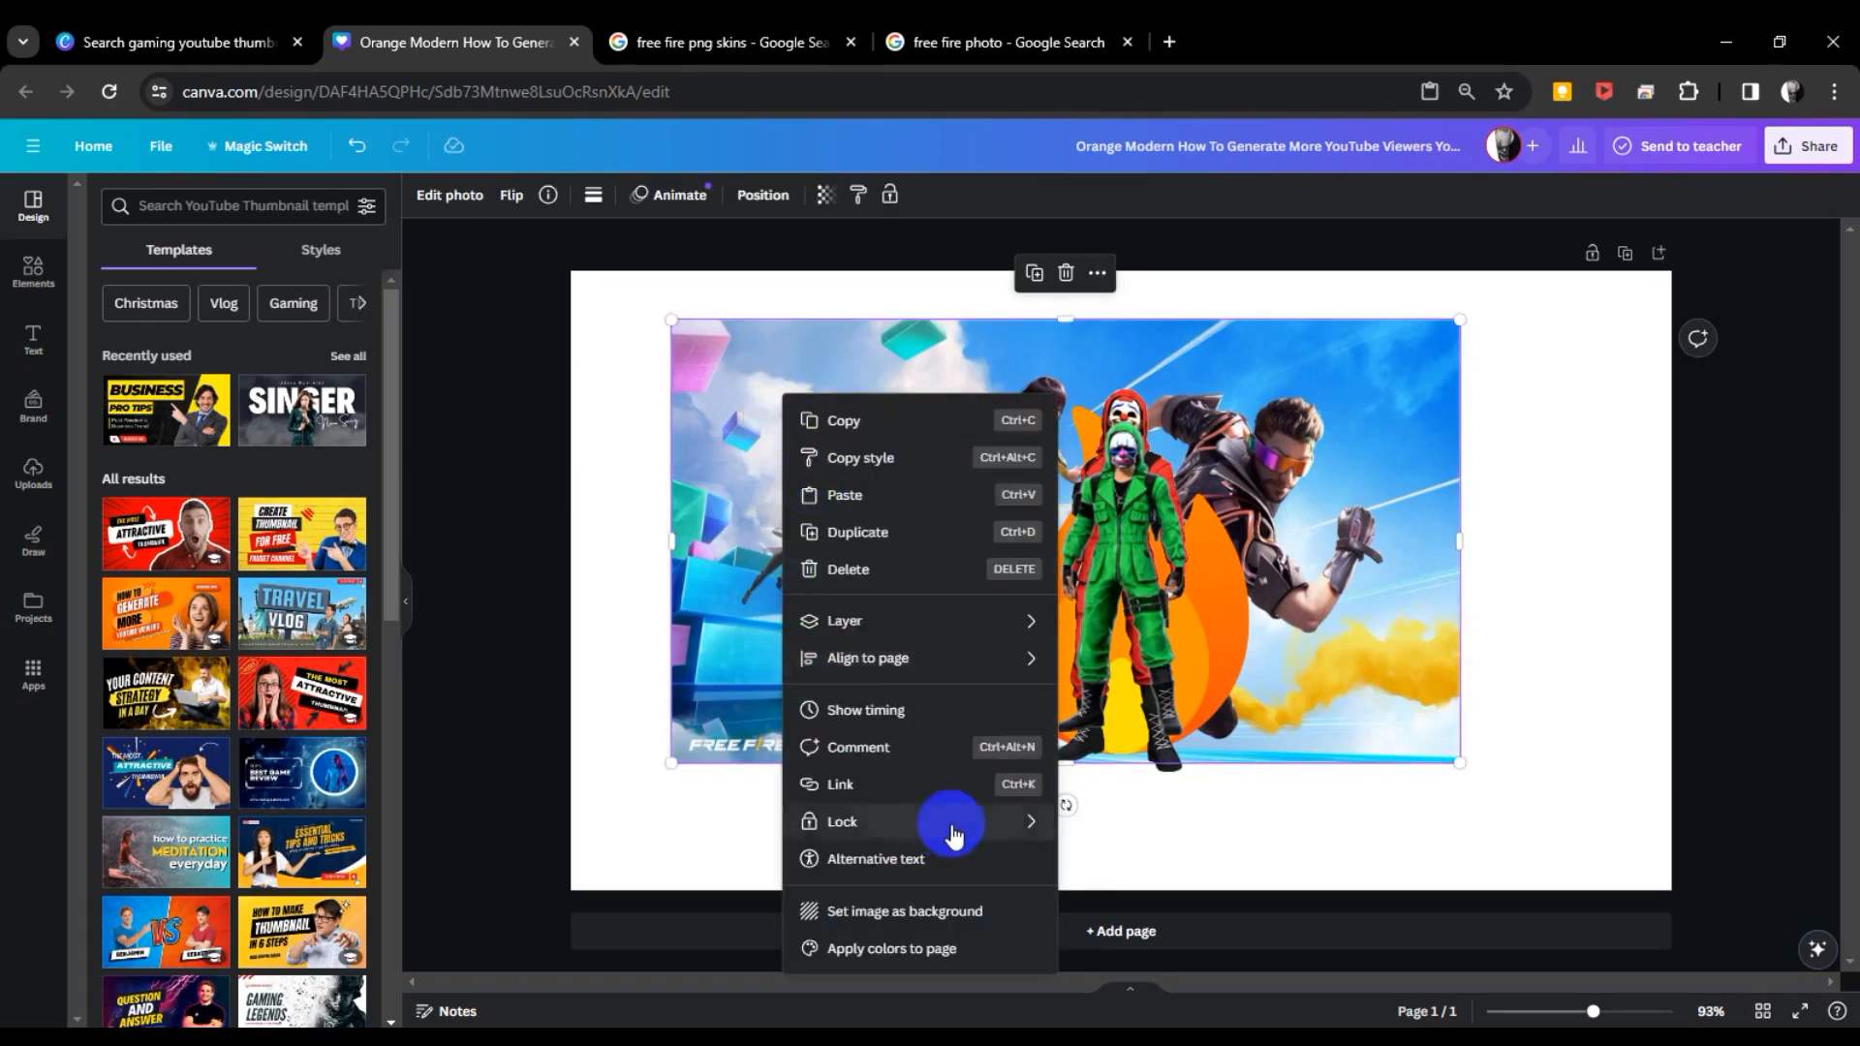
{"action": "mouse_move", "coordinate": [928, 921]}
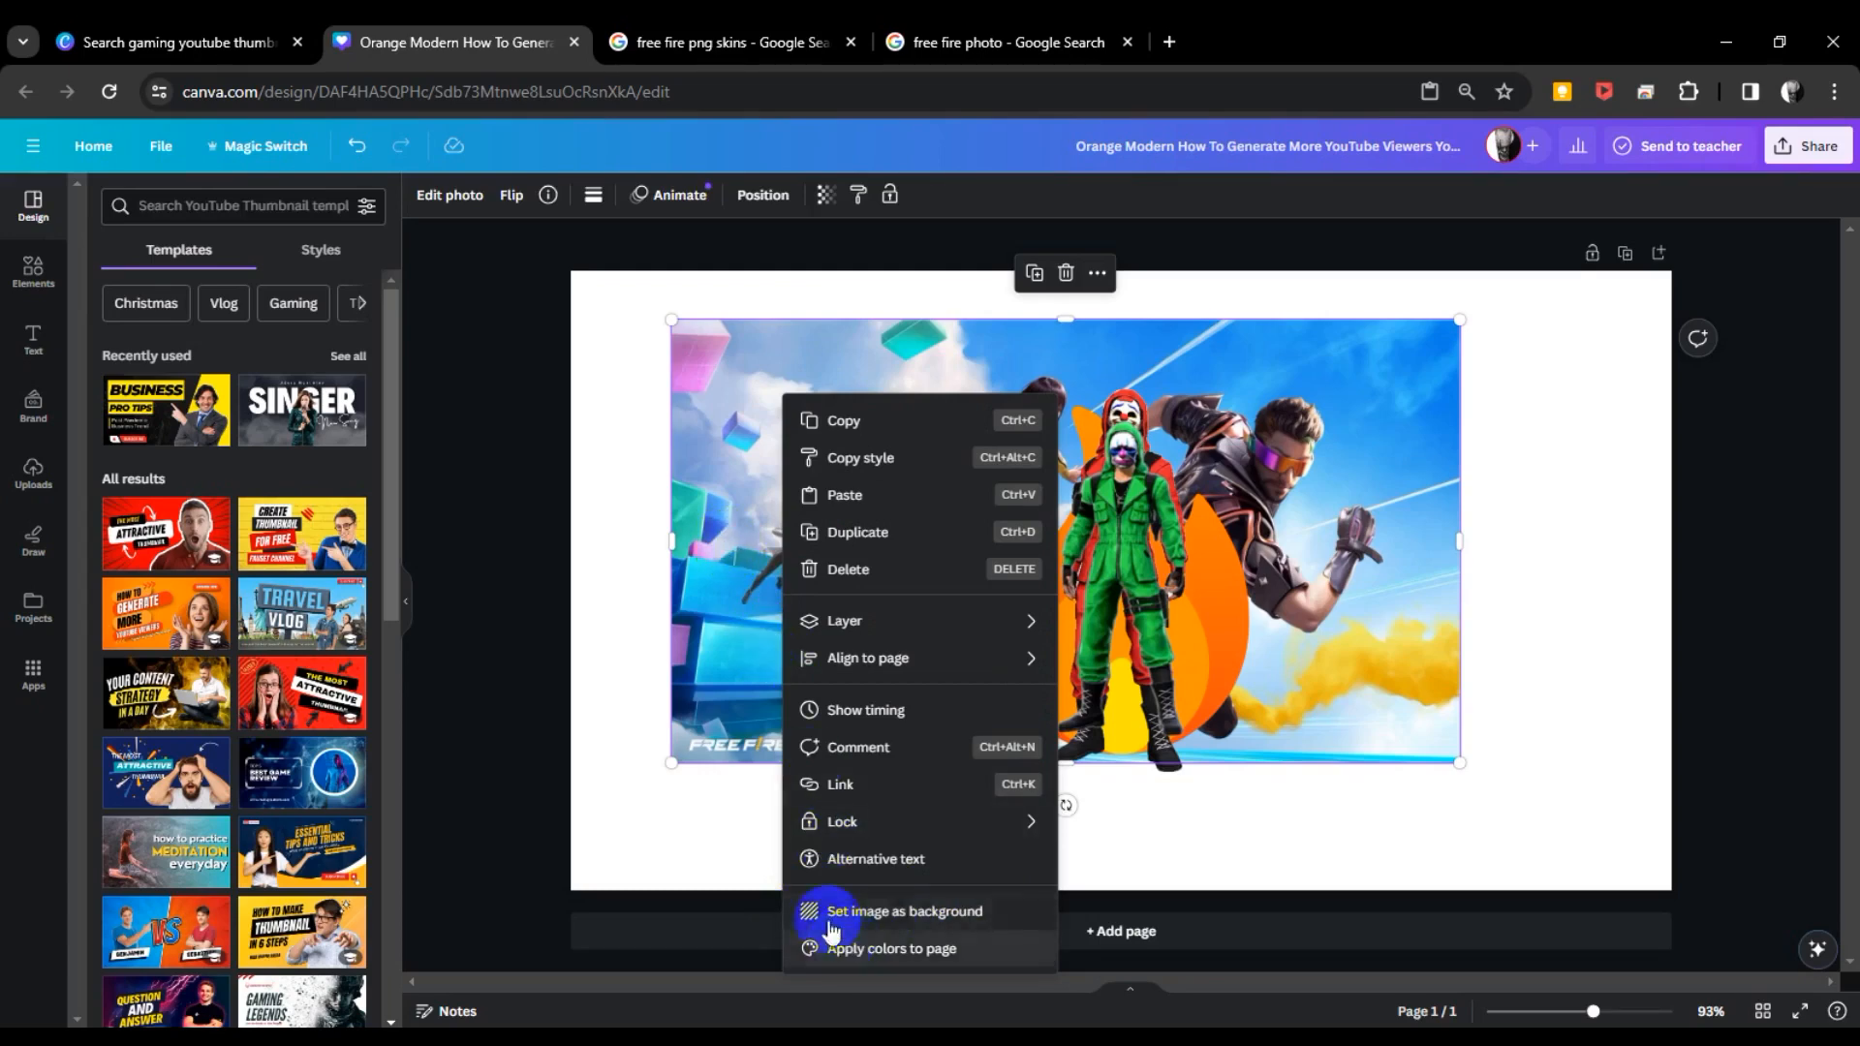
{"action": "left_click", "coordinate": [904, 911]}
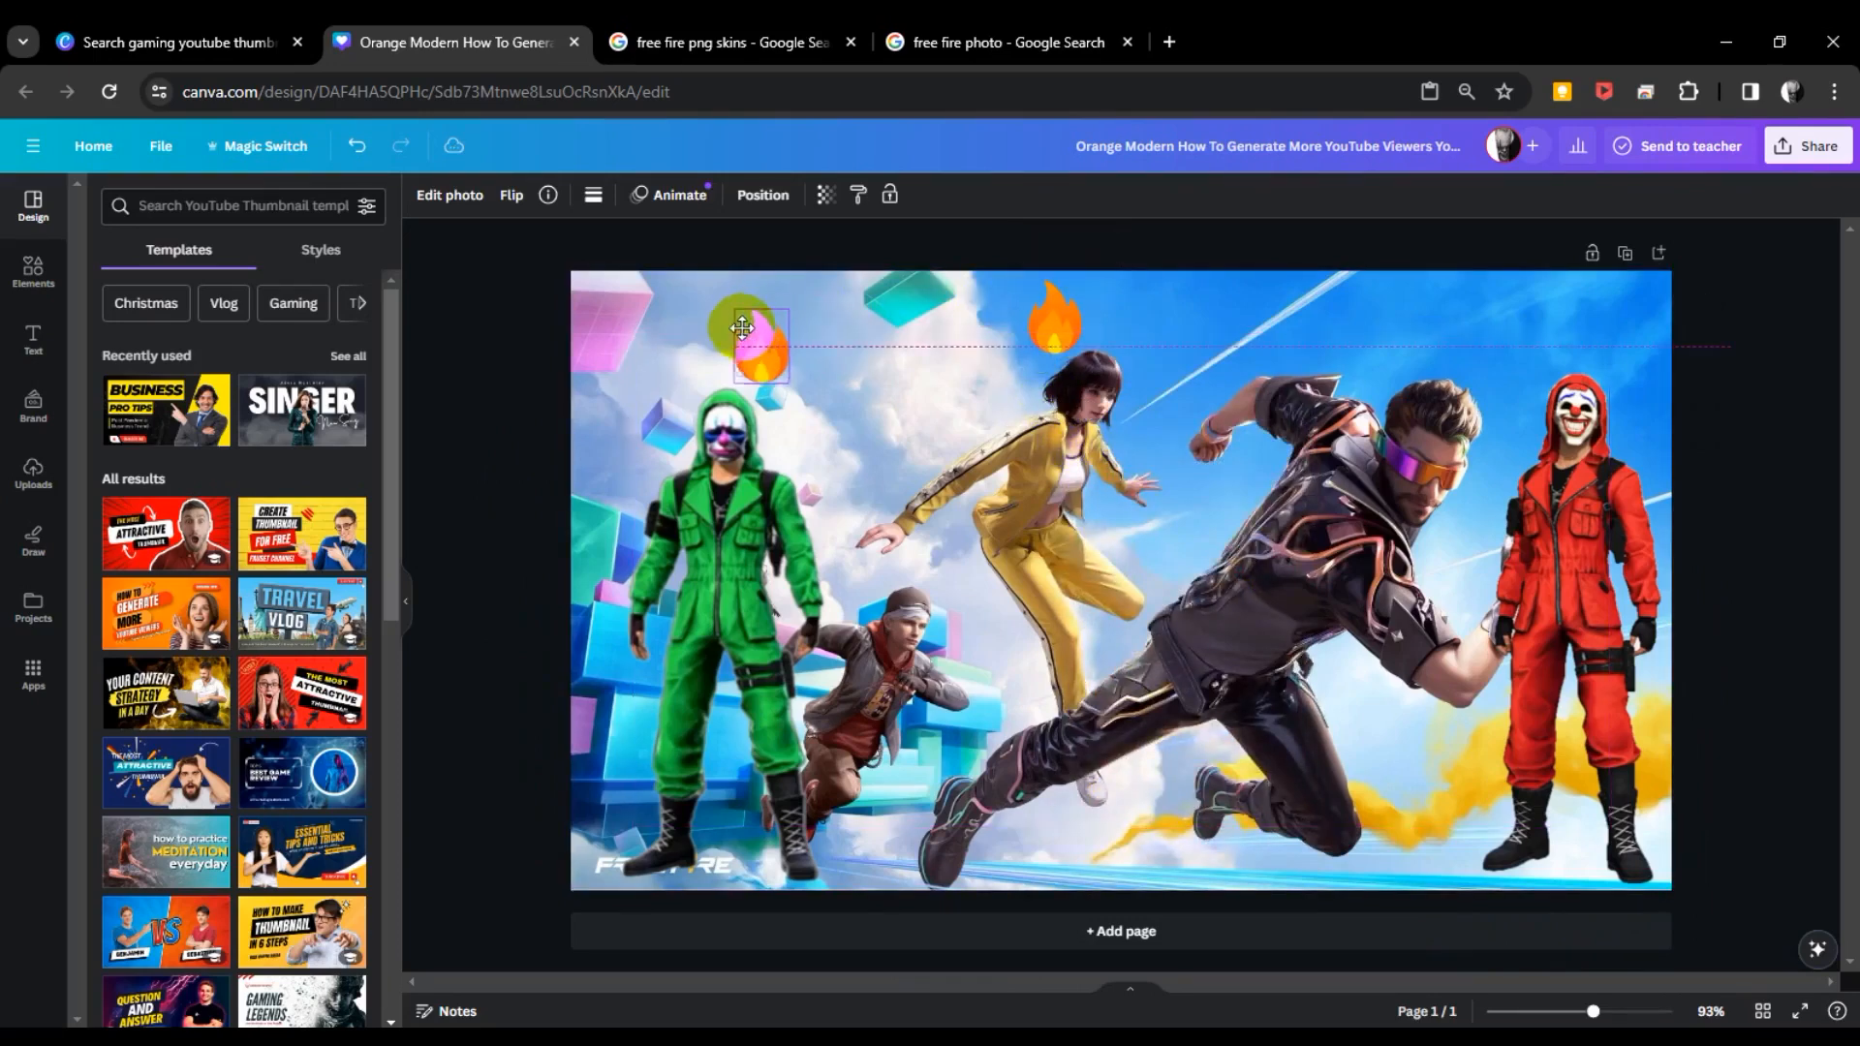
Duplicate the fire emoji and place copies above the jumping man and red character.
{"action": "left_click", "coordinate": [756, 348]}
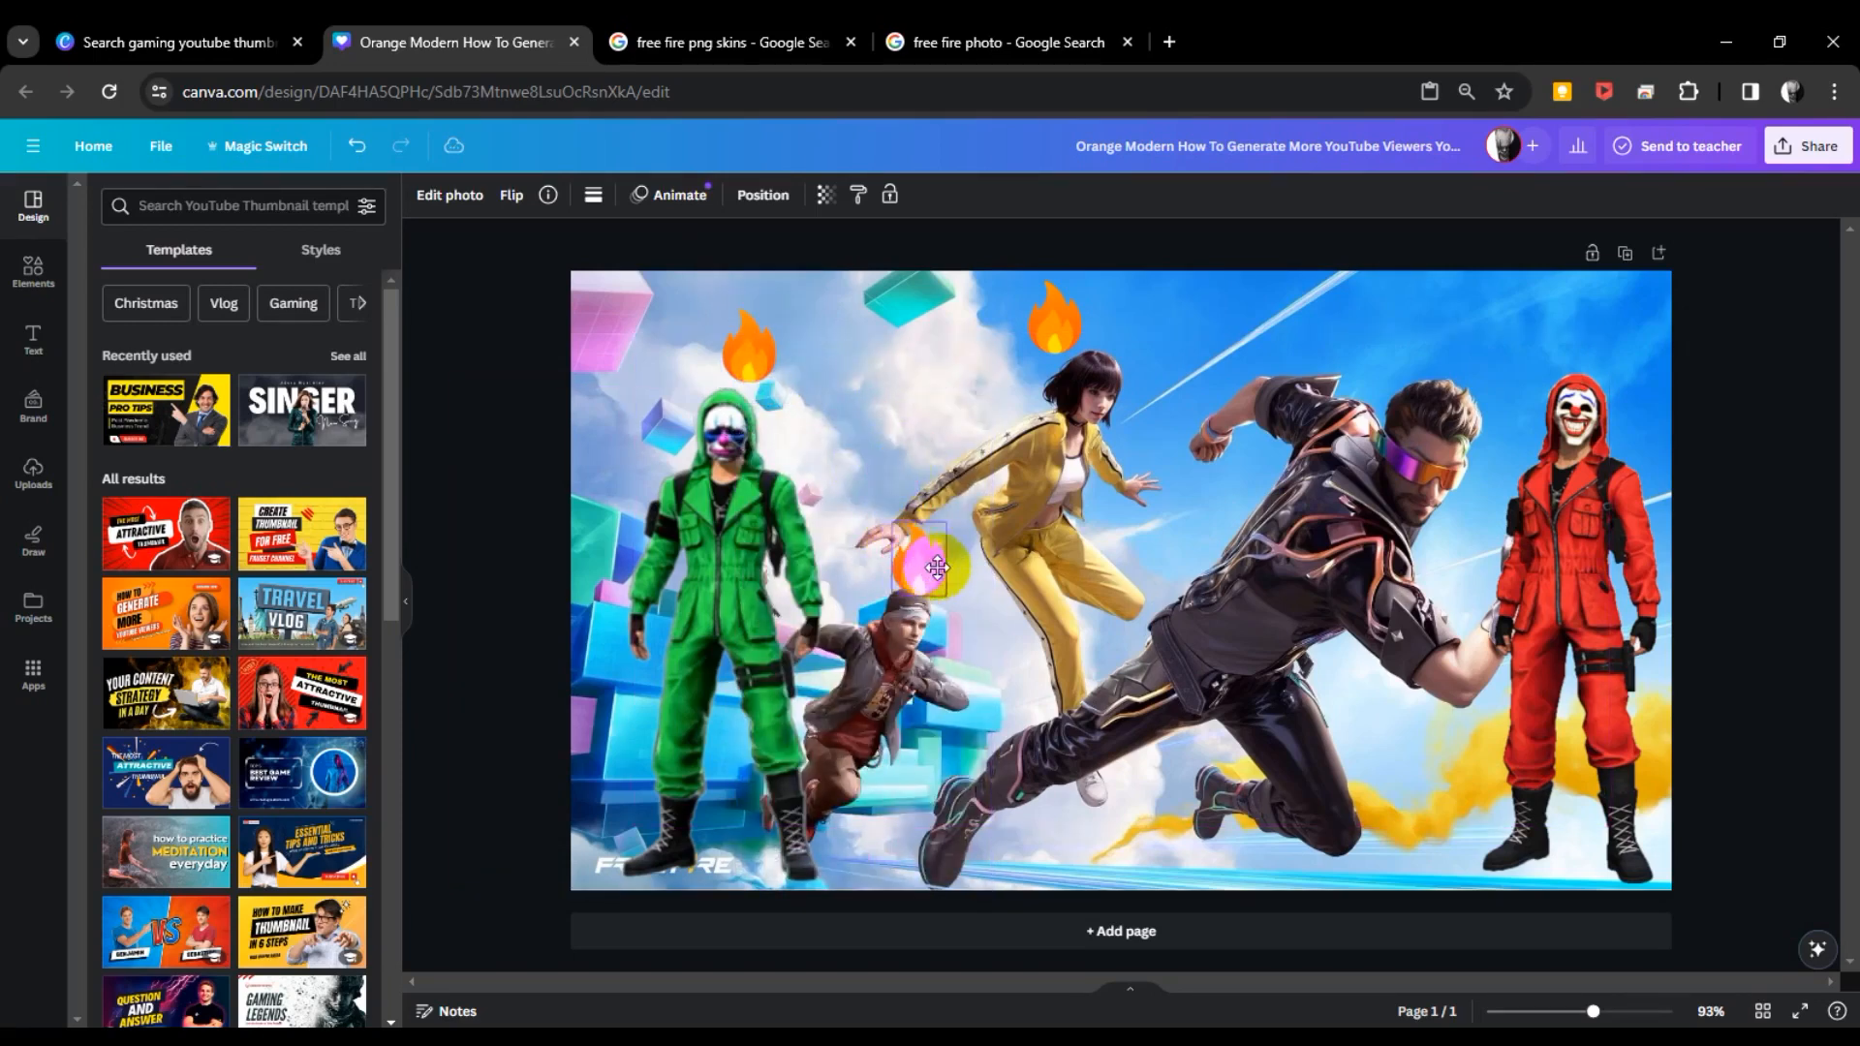
{"action": "right_click", "coordinate": [935, 567]}
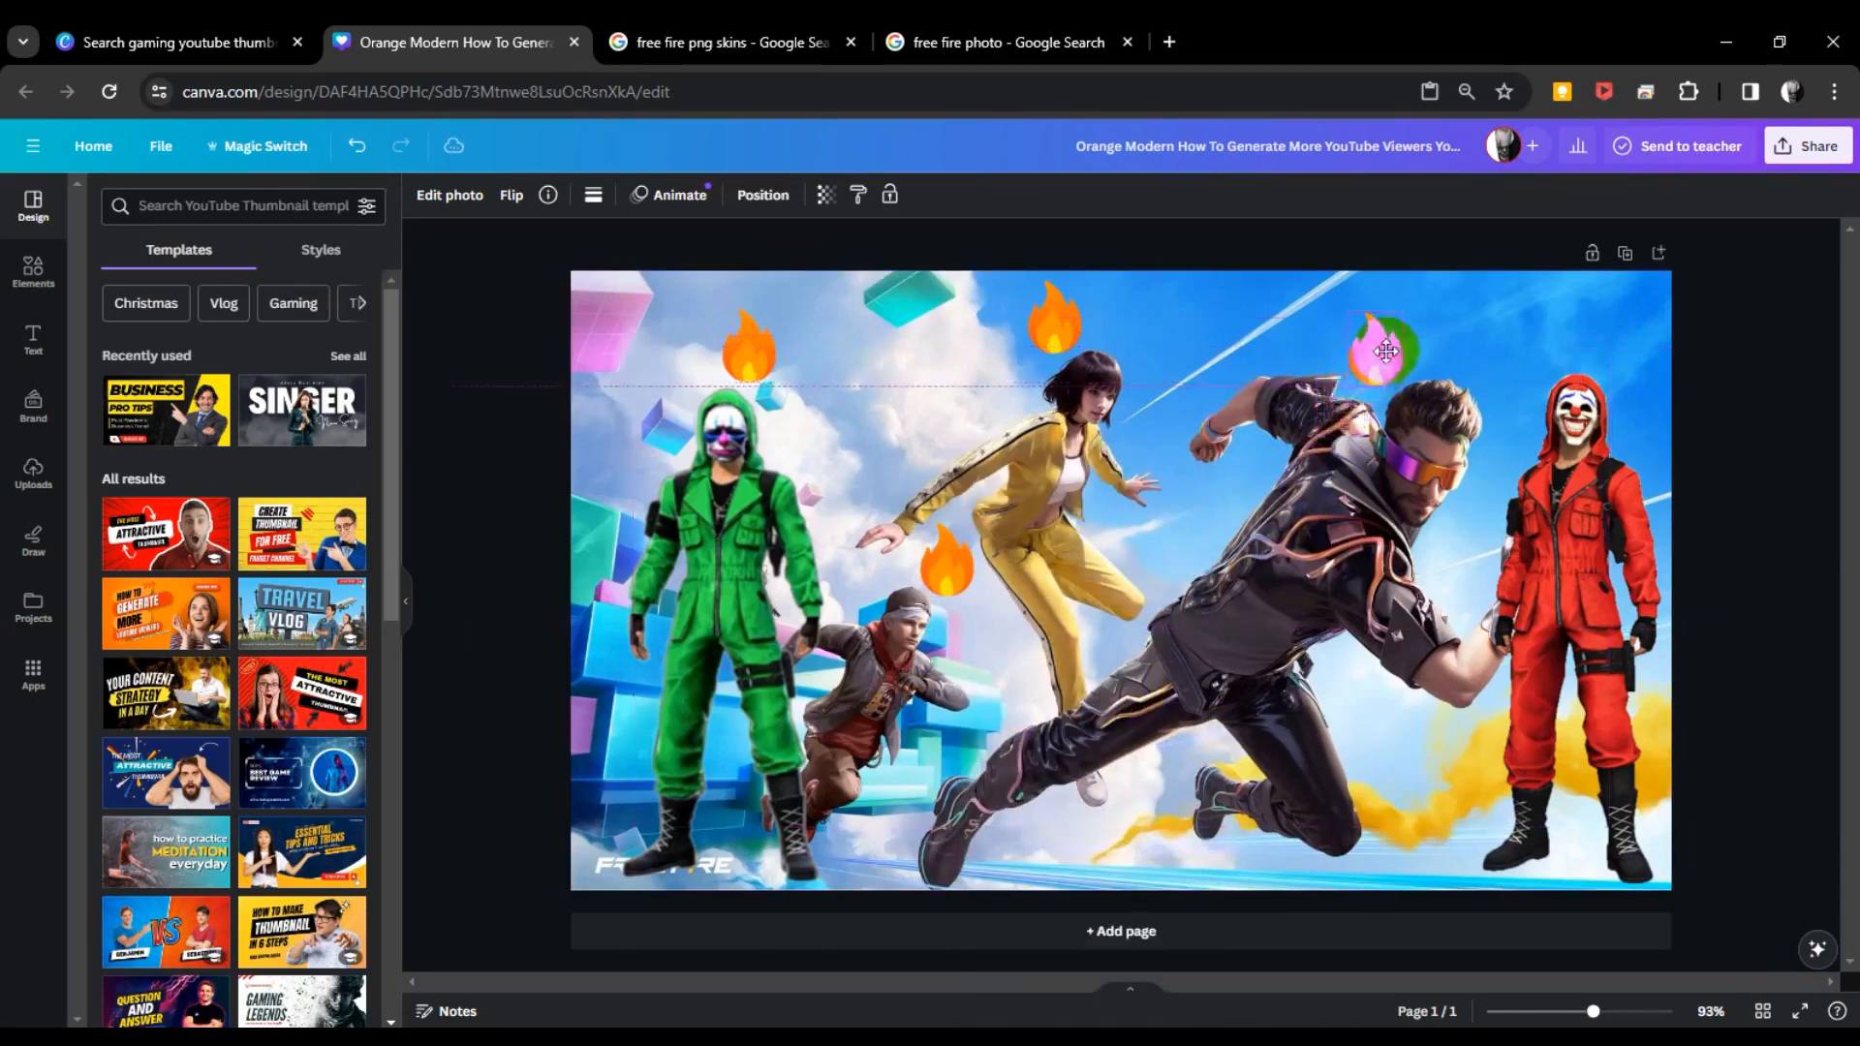
{"action": "left_click", "coordinate": [1384, 351]}
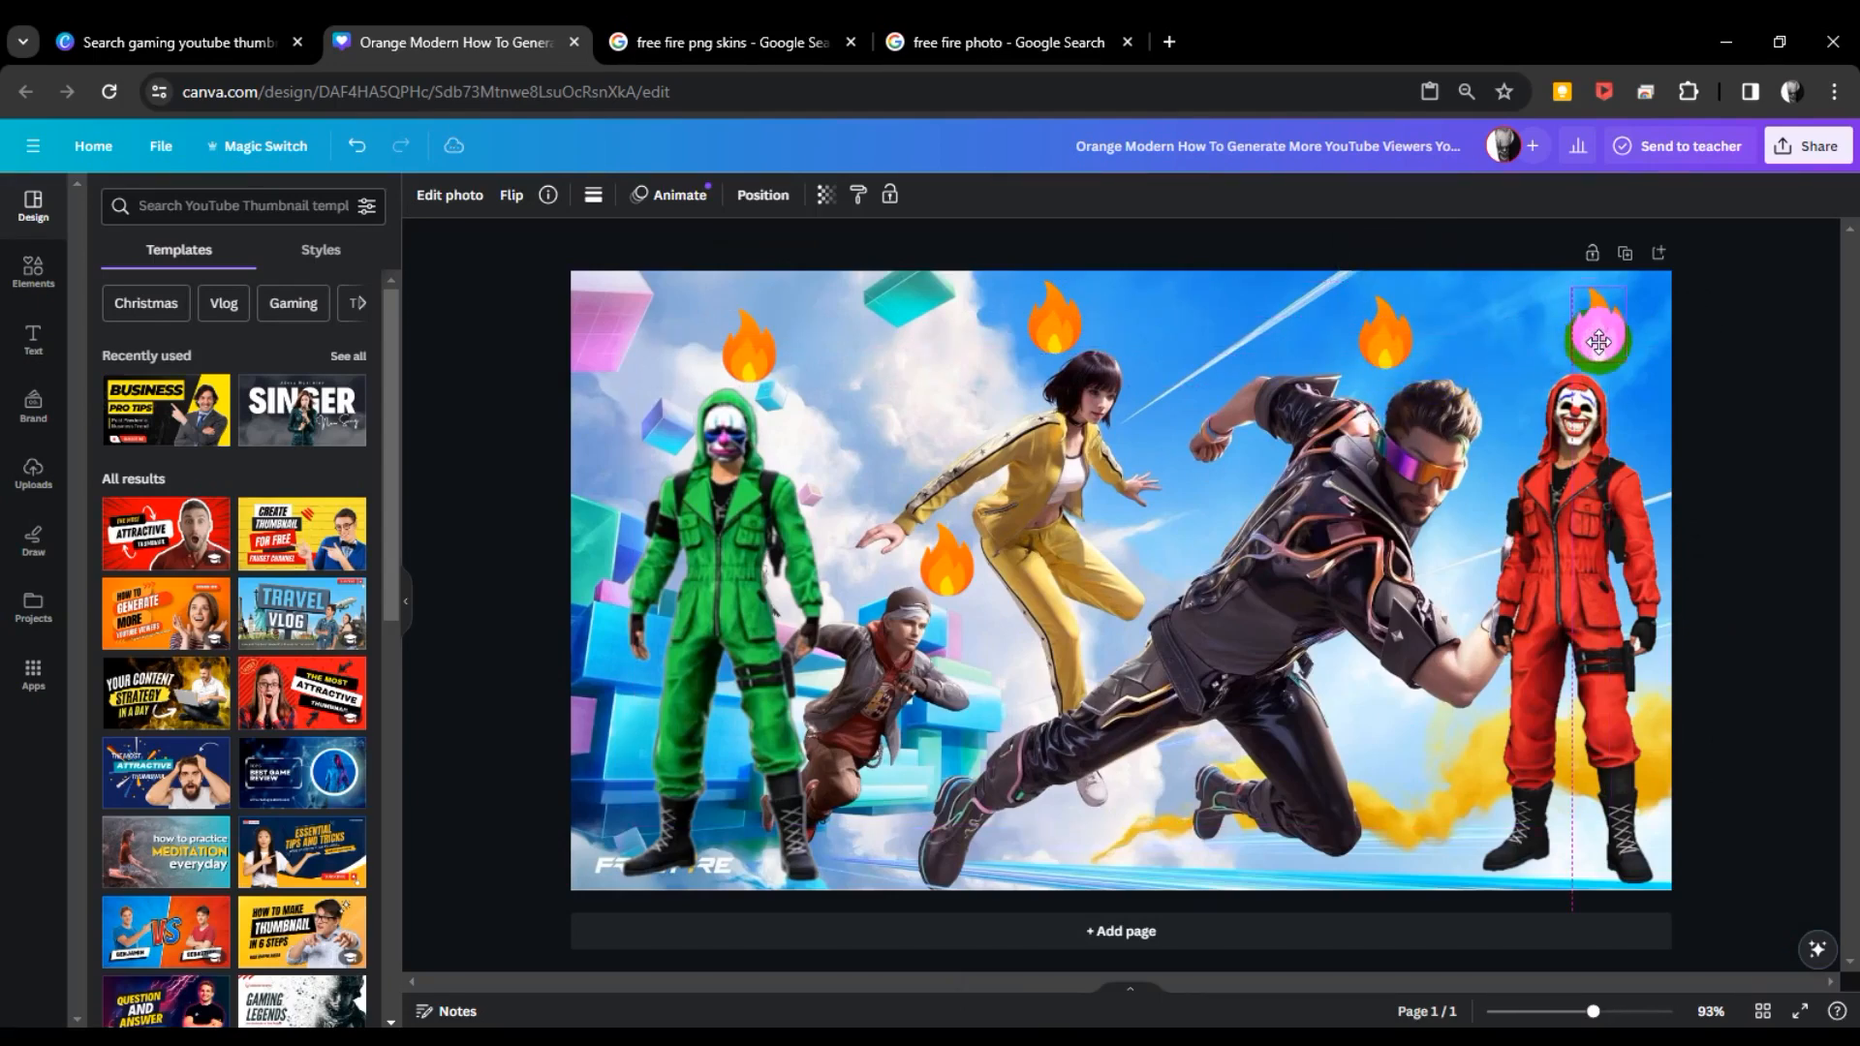
{"action": "left_click", "coordinate": [1598, 342]}
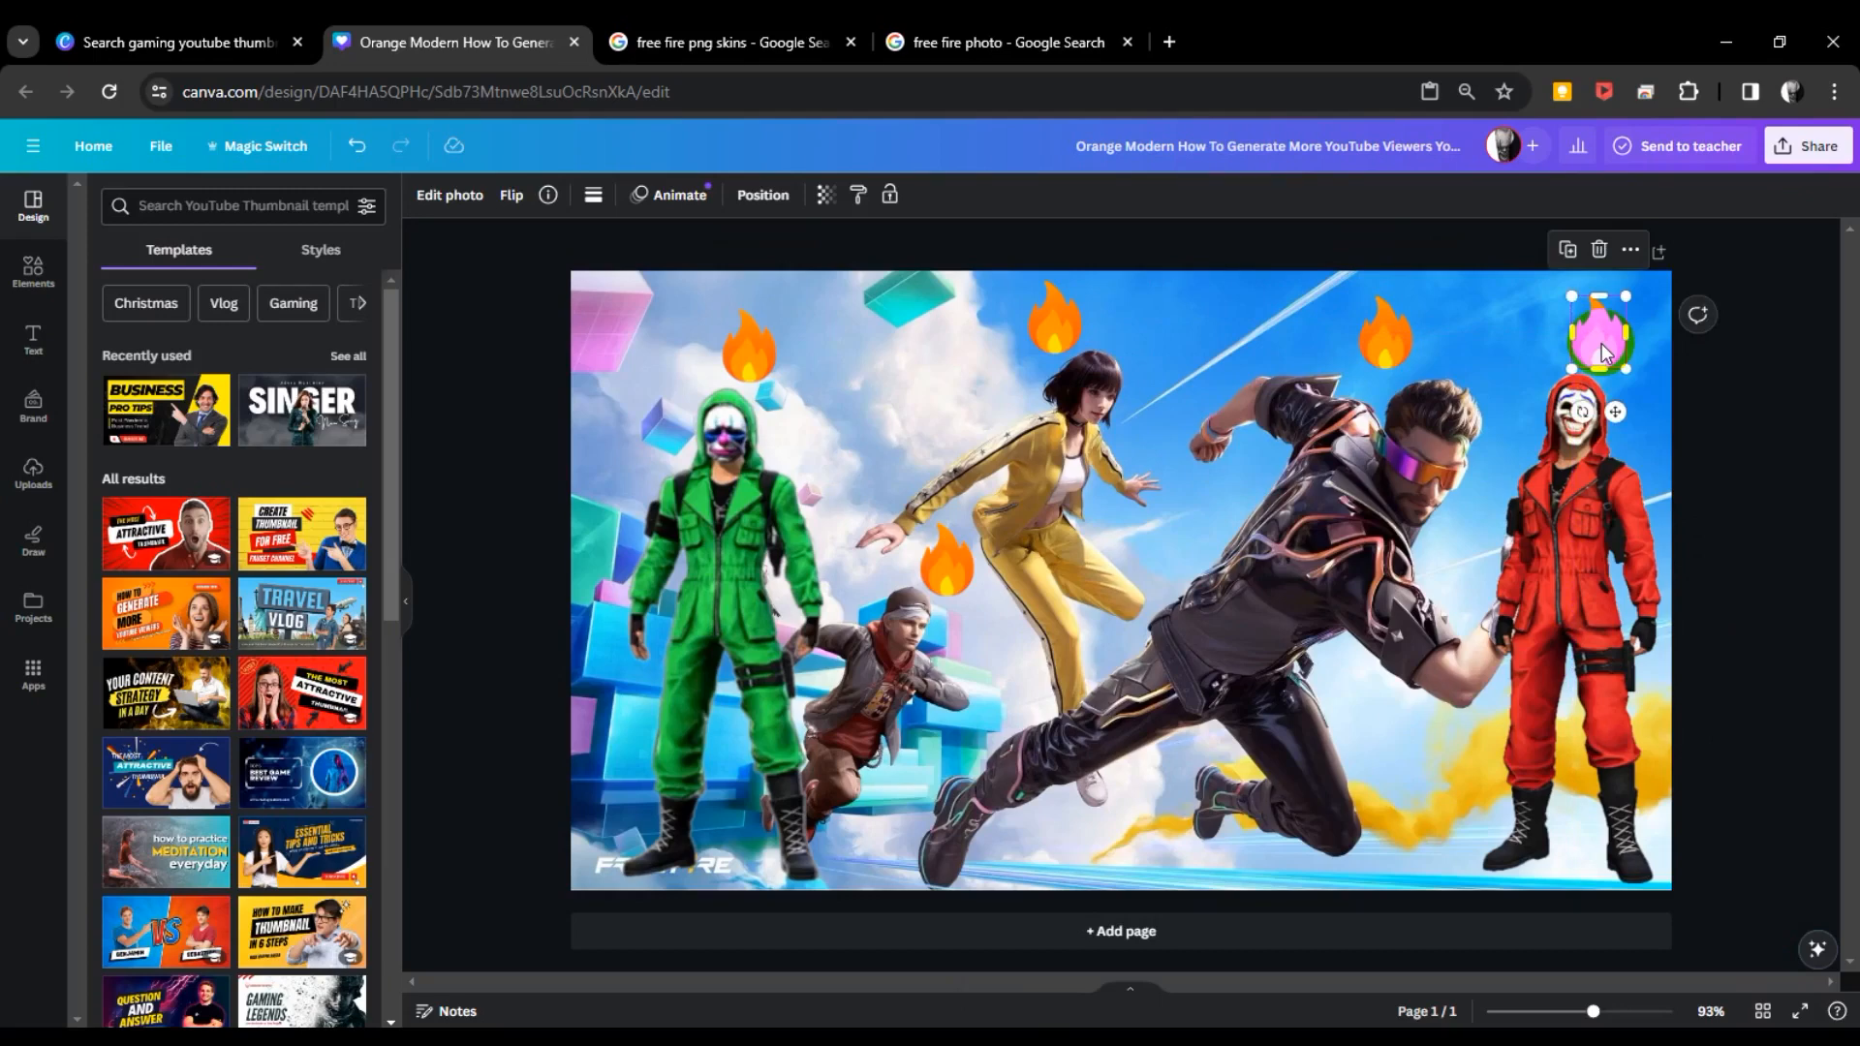